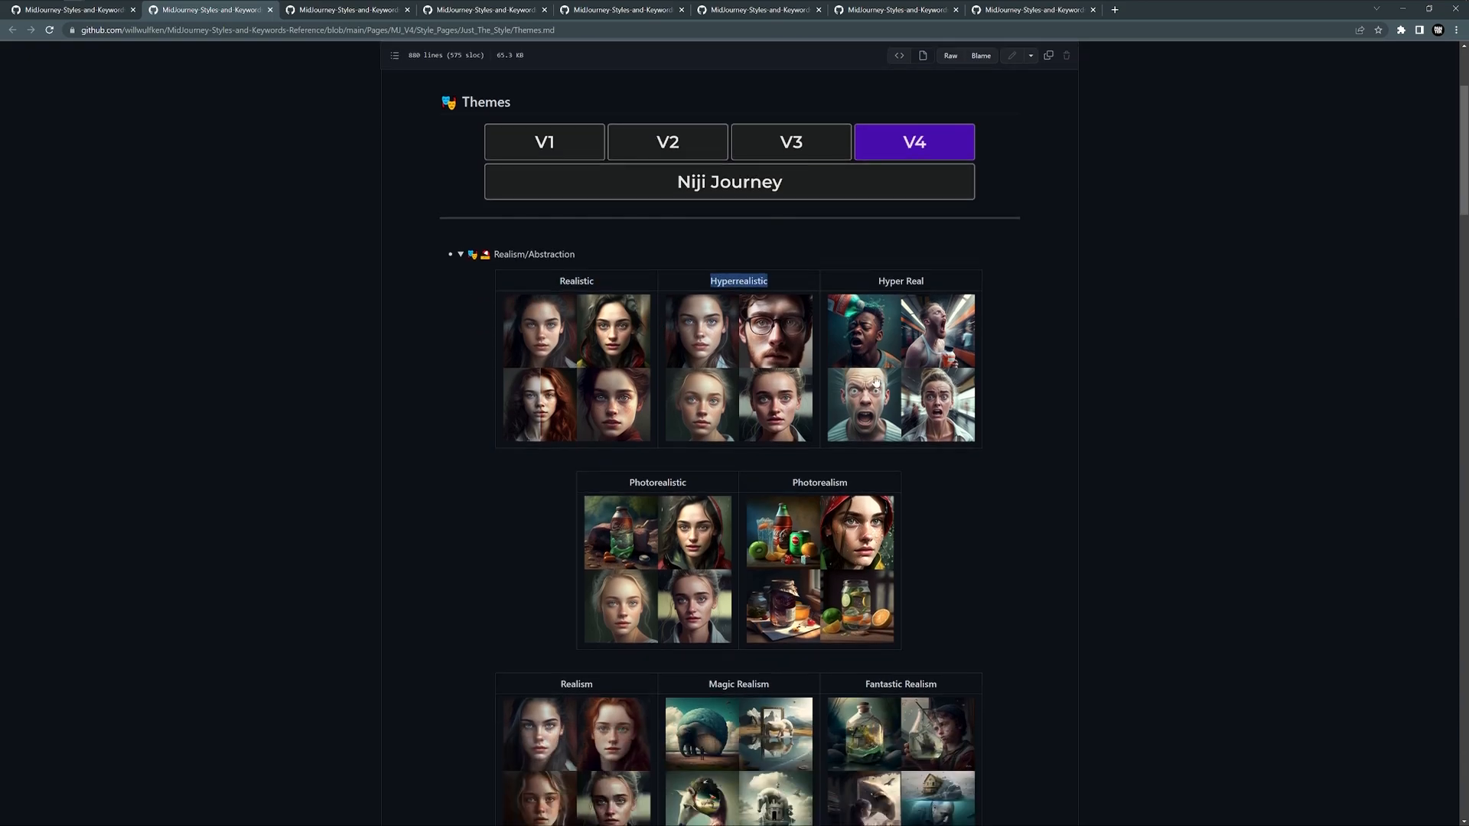
# Scroll down the V4 Design Styles page to the Minimalist and Maximalist examples.
pyautogui.scroll(-3)
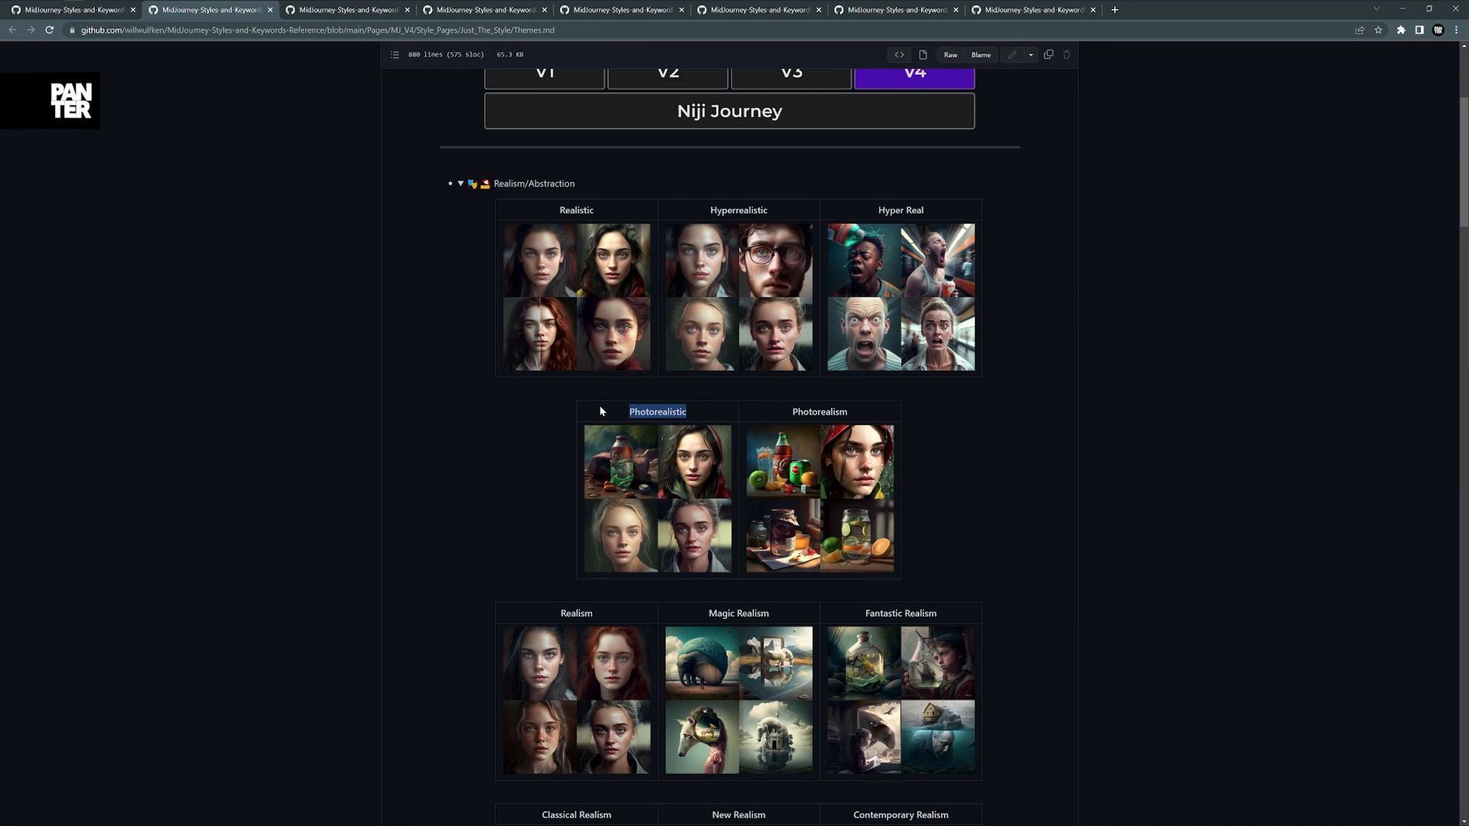
pyautogui.scroll(-3)
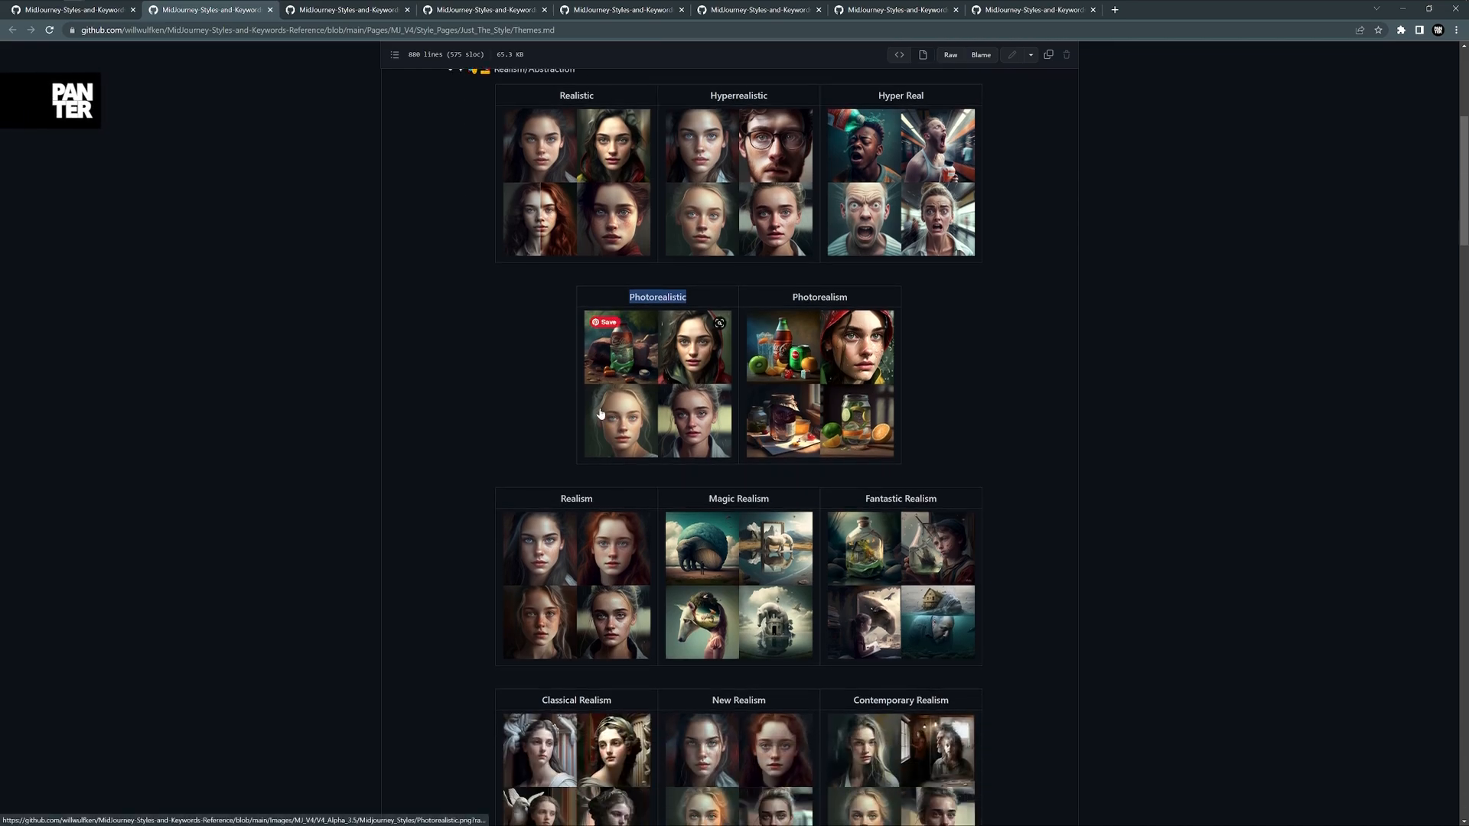
pyautogui.scroll(-3)
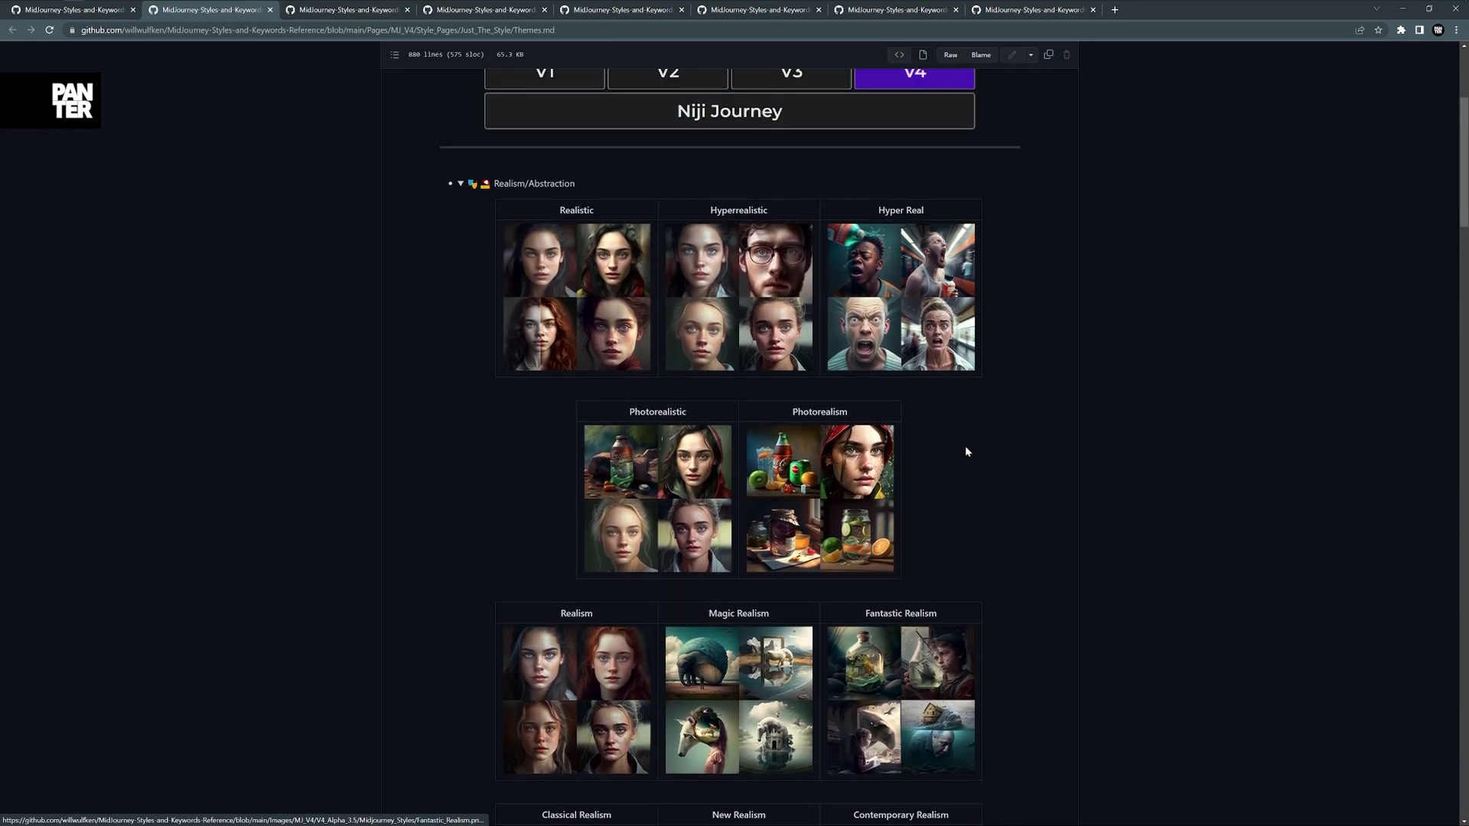
pyautogui.scroll(-3)
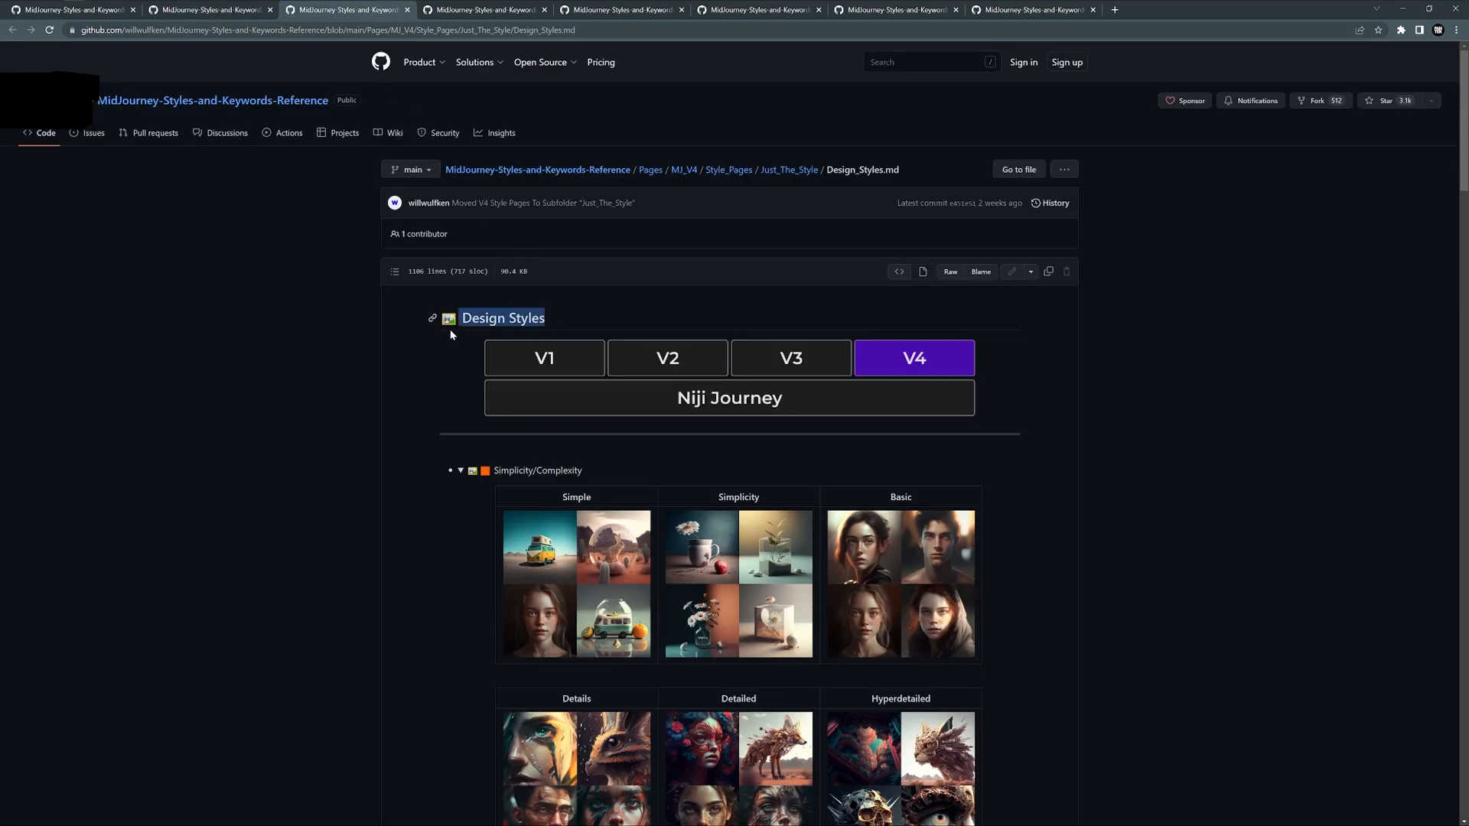
pyautogui.scroll(-3)
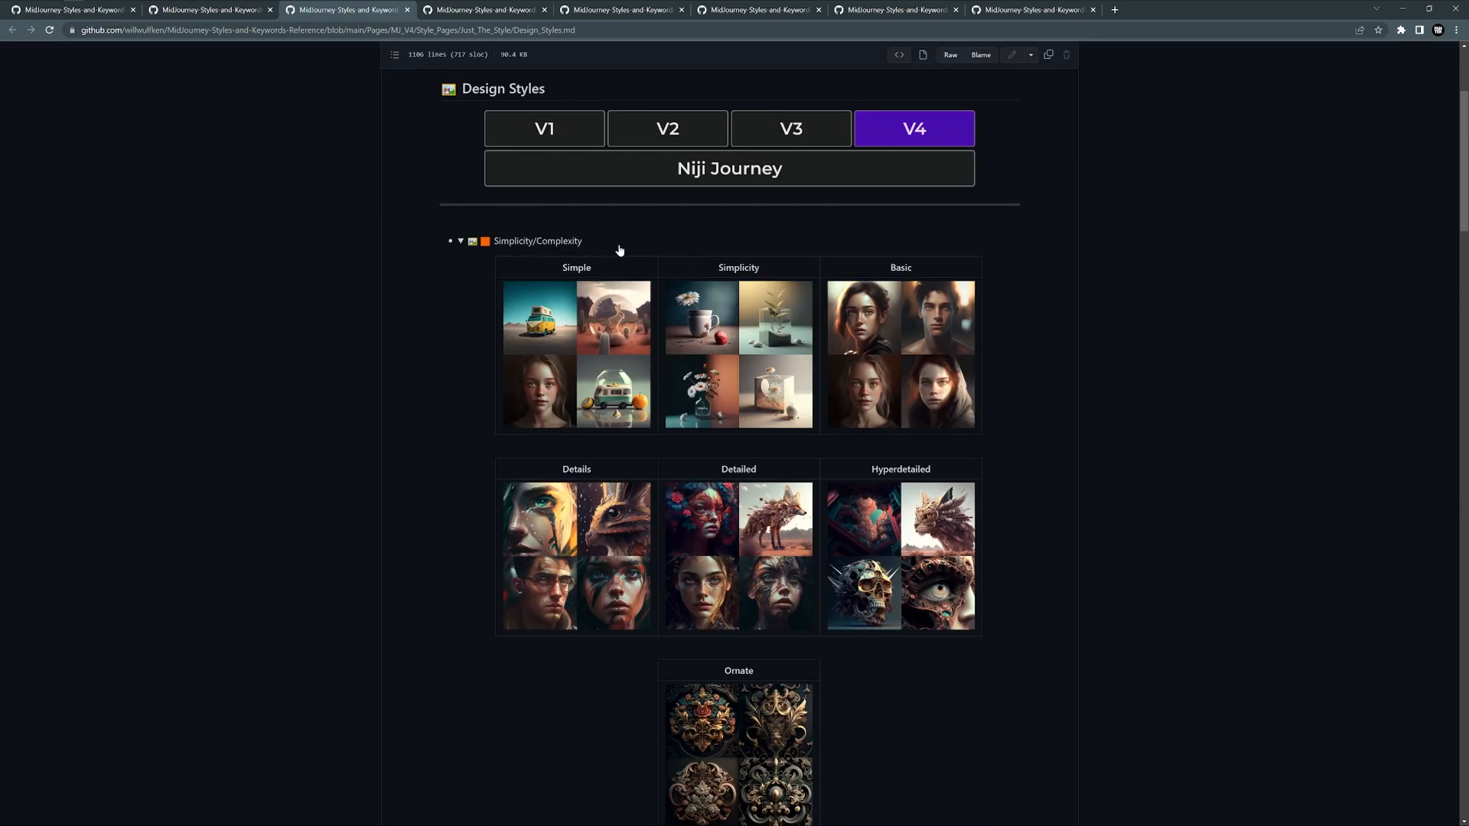
pyautogui.moveTo(596, 255)
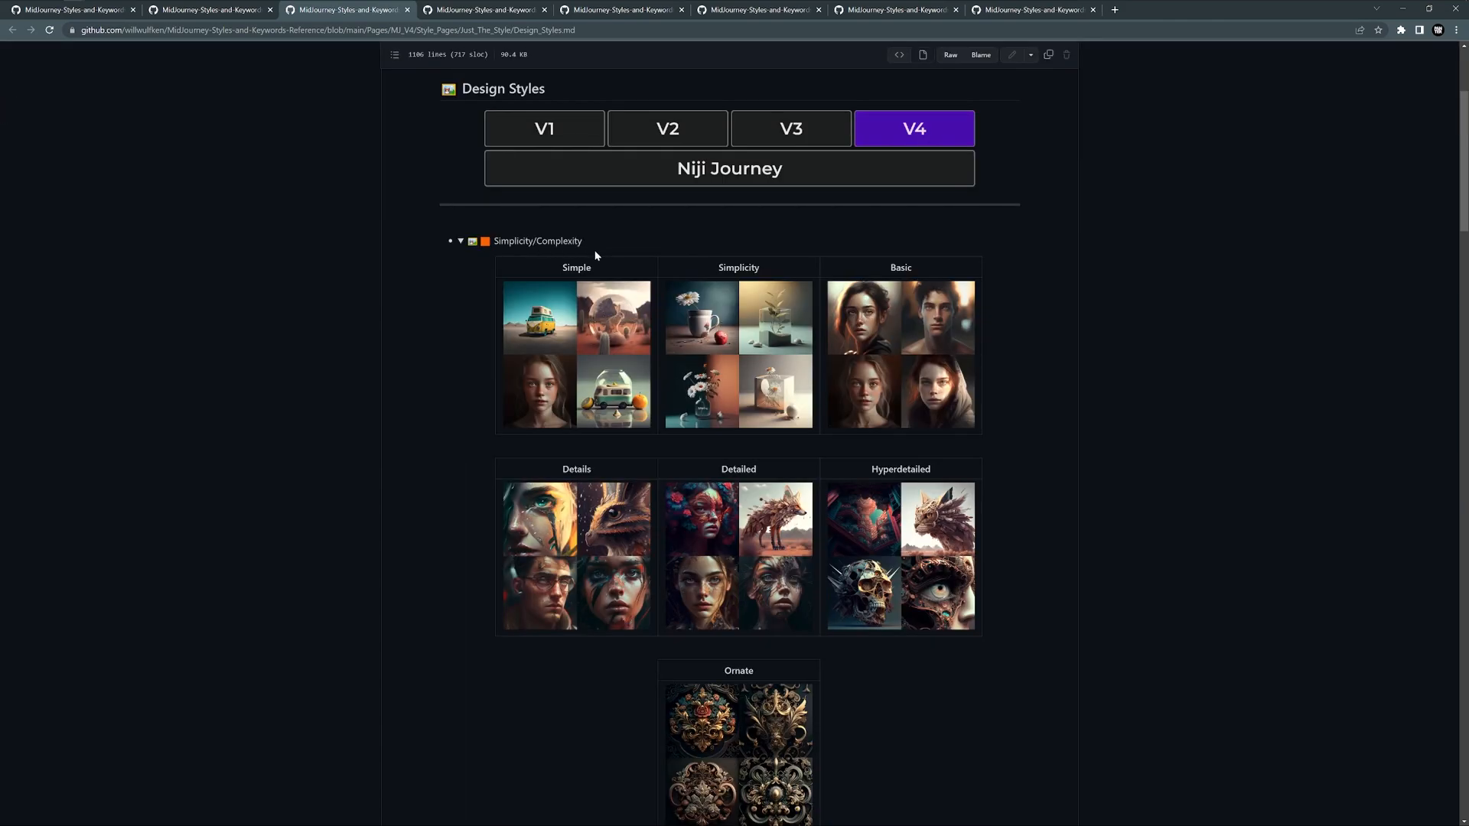
pyautogui.scroll(-3)
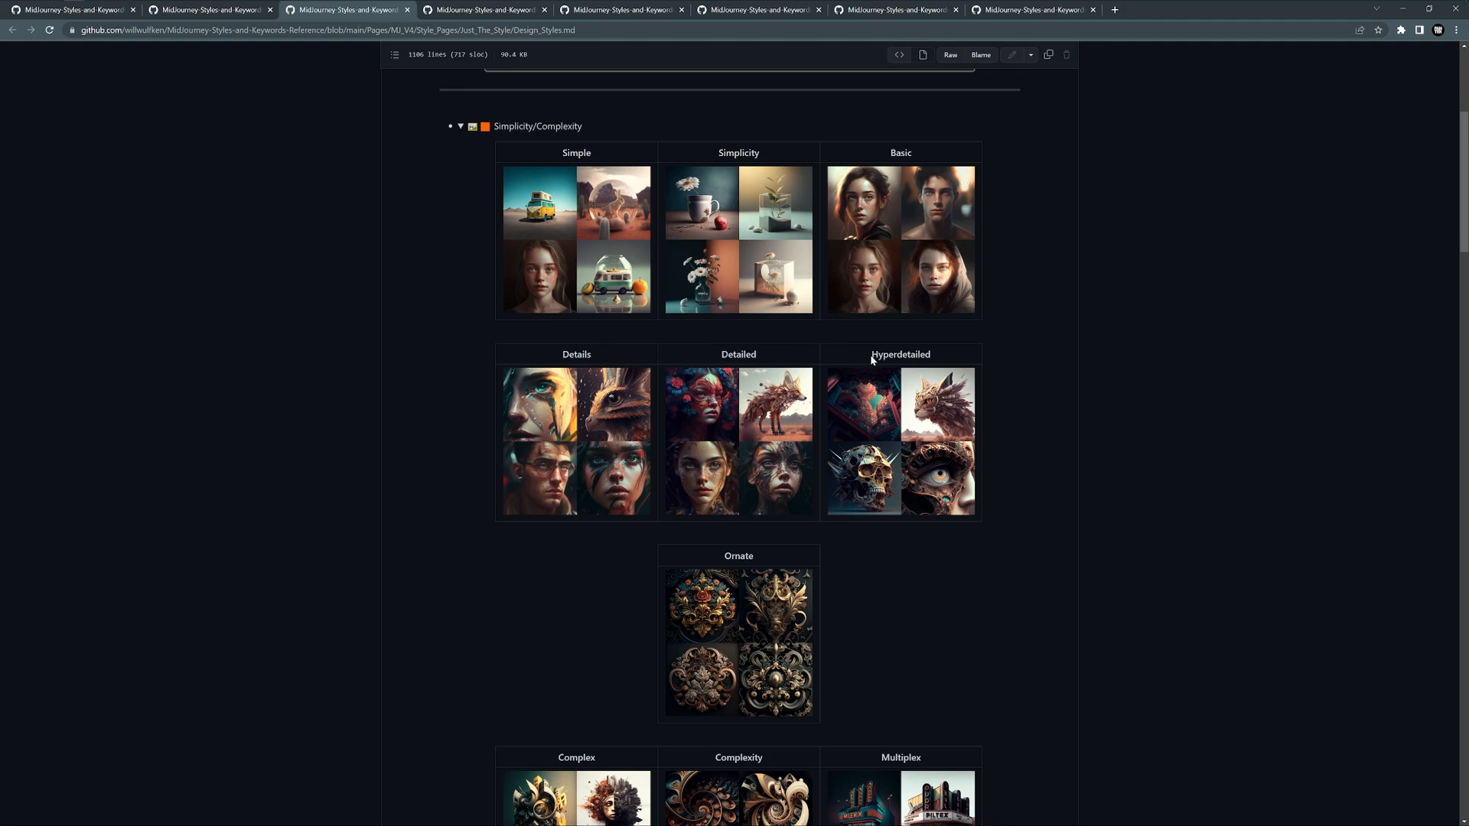
# Select the Hyperdetailed style keyword and keep scrolling down the page.
pyautogui.doubleClick(900, 354)
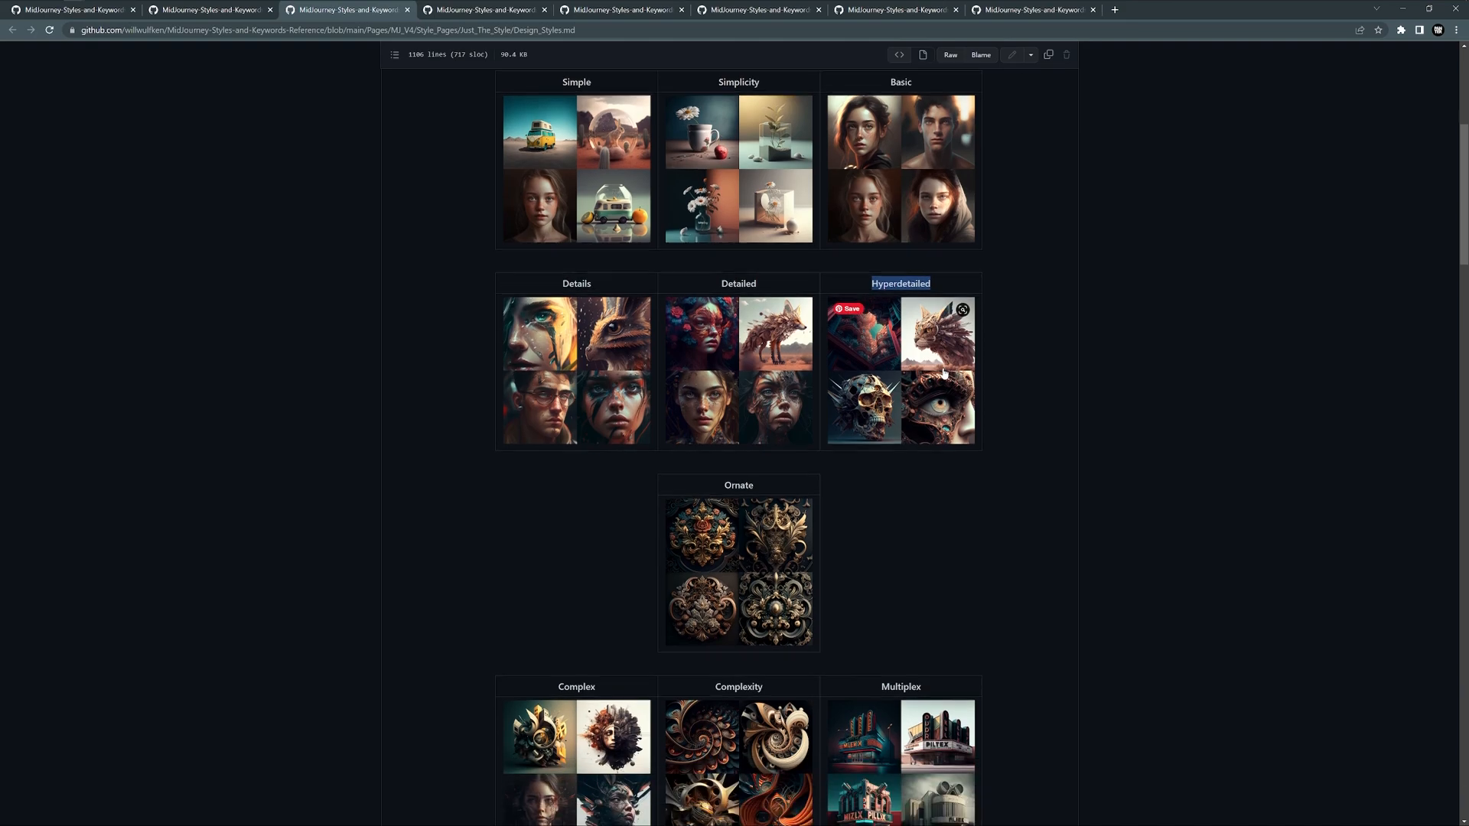
pyautogui.scroll(-3)
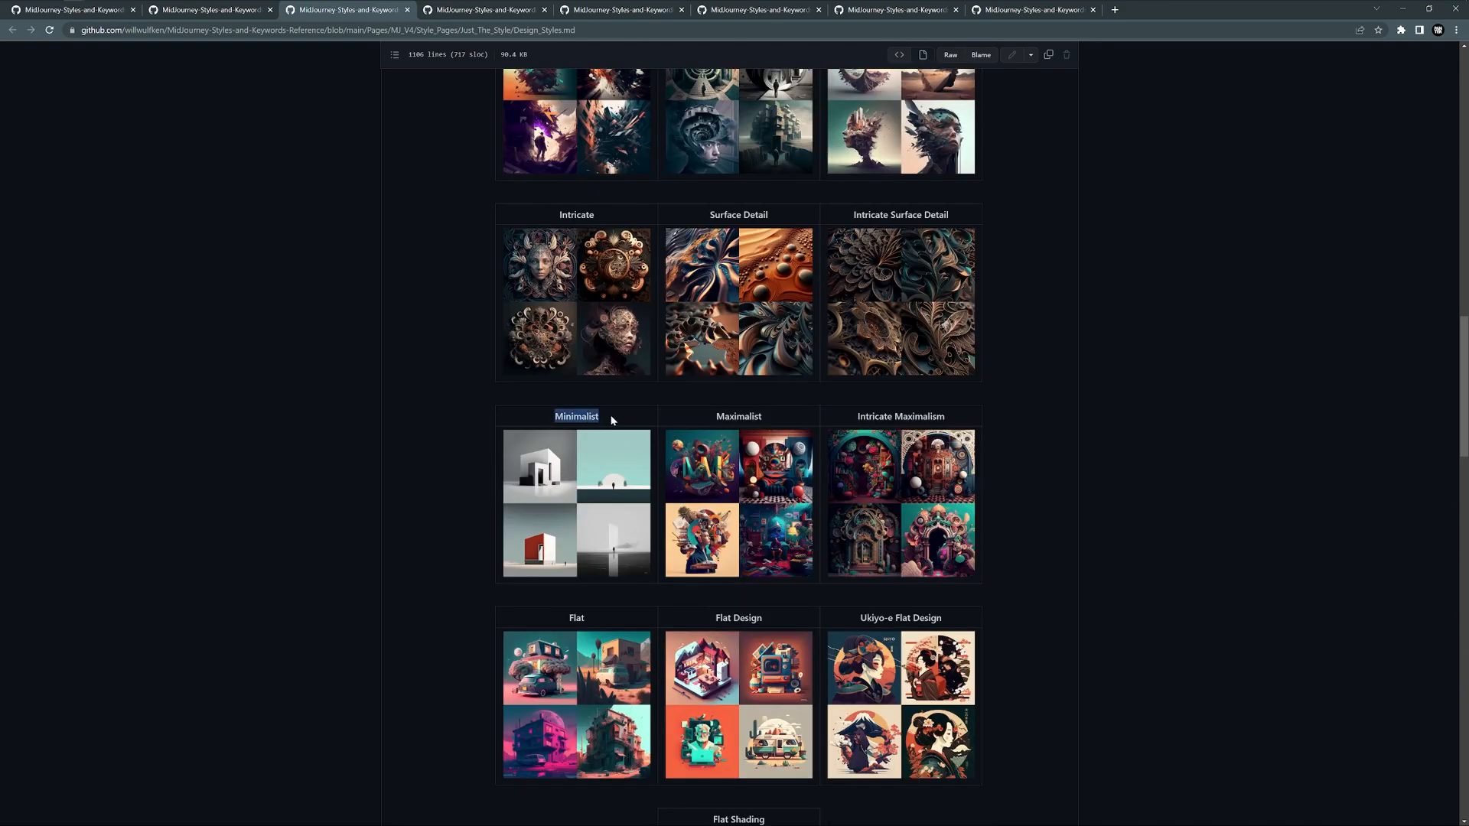
pyautogui.scroll(-3)
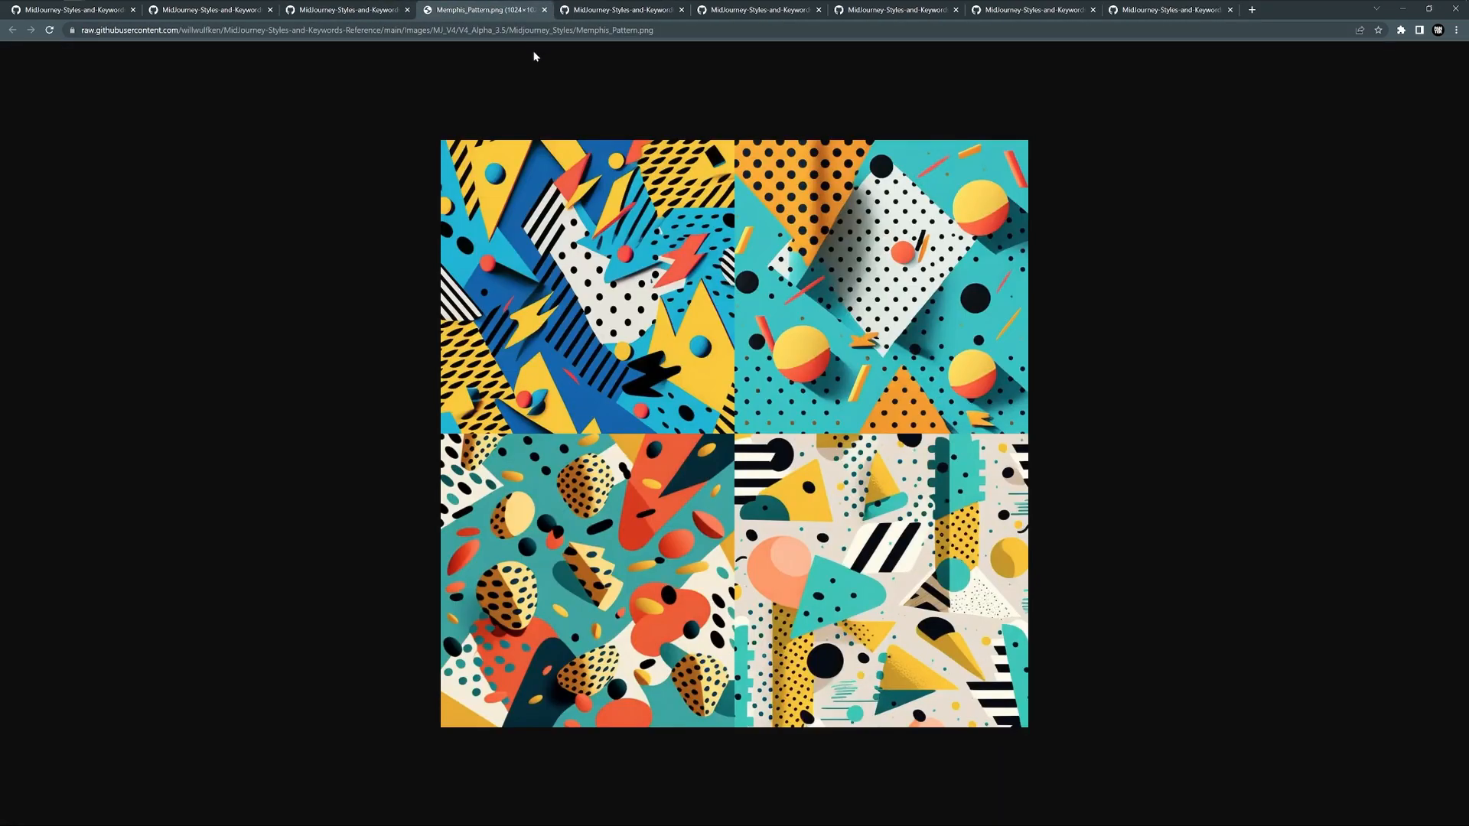
pyautogui.moveTo(559, 45)
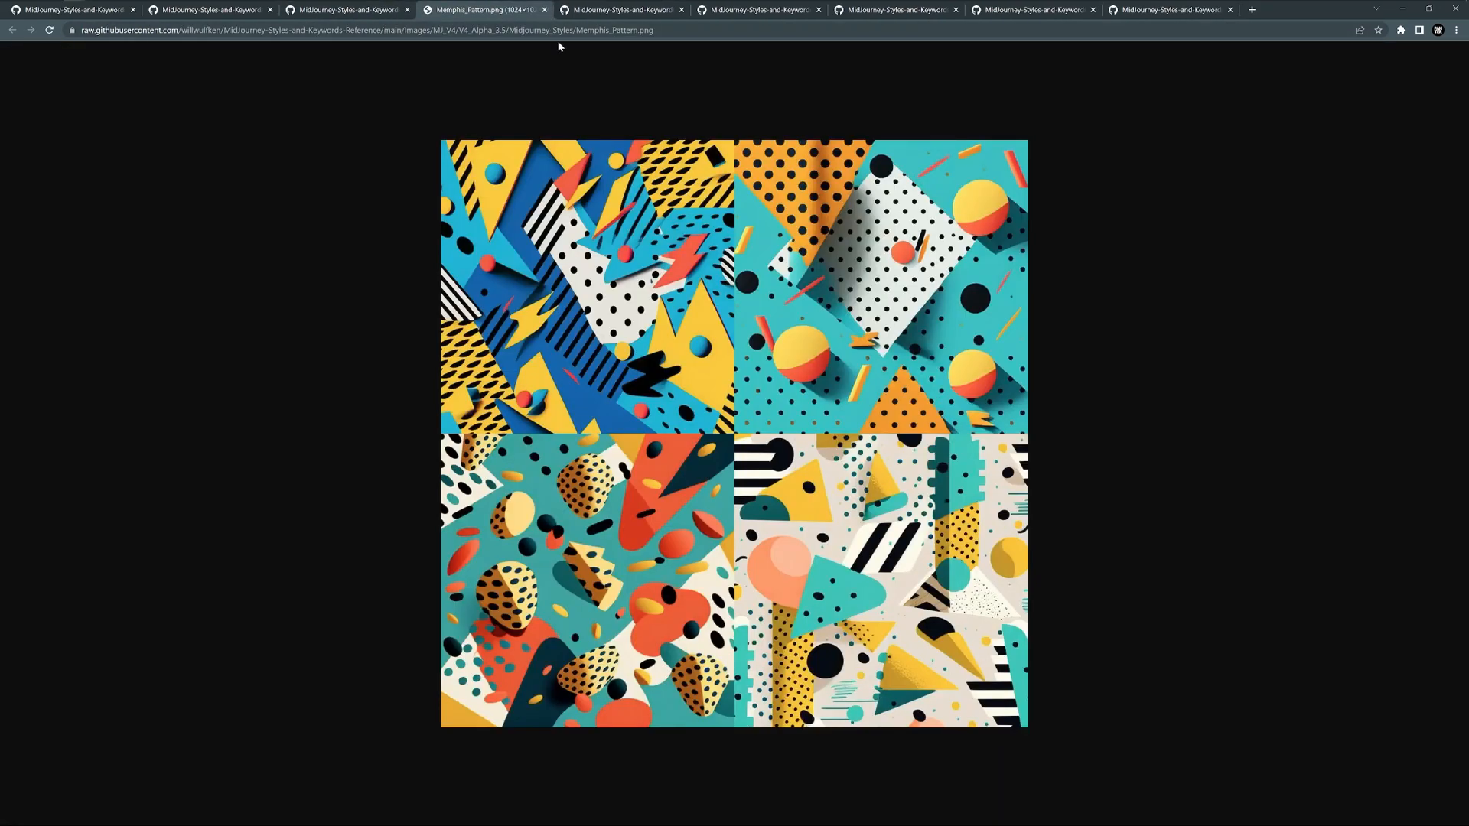
pyautogui.moveTo(484, 9)
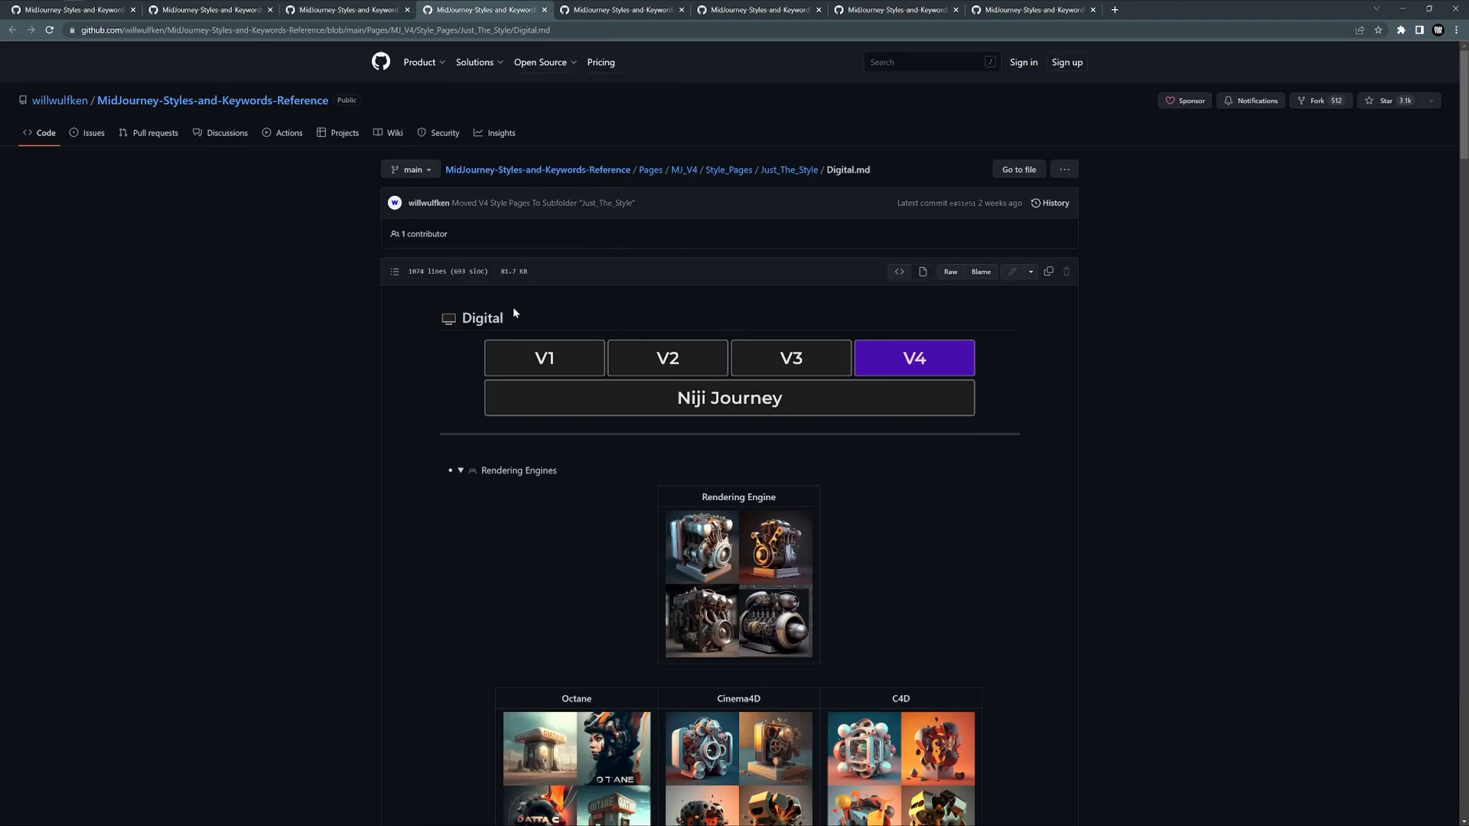
pyautogui.moveTo(1109, 571)
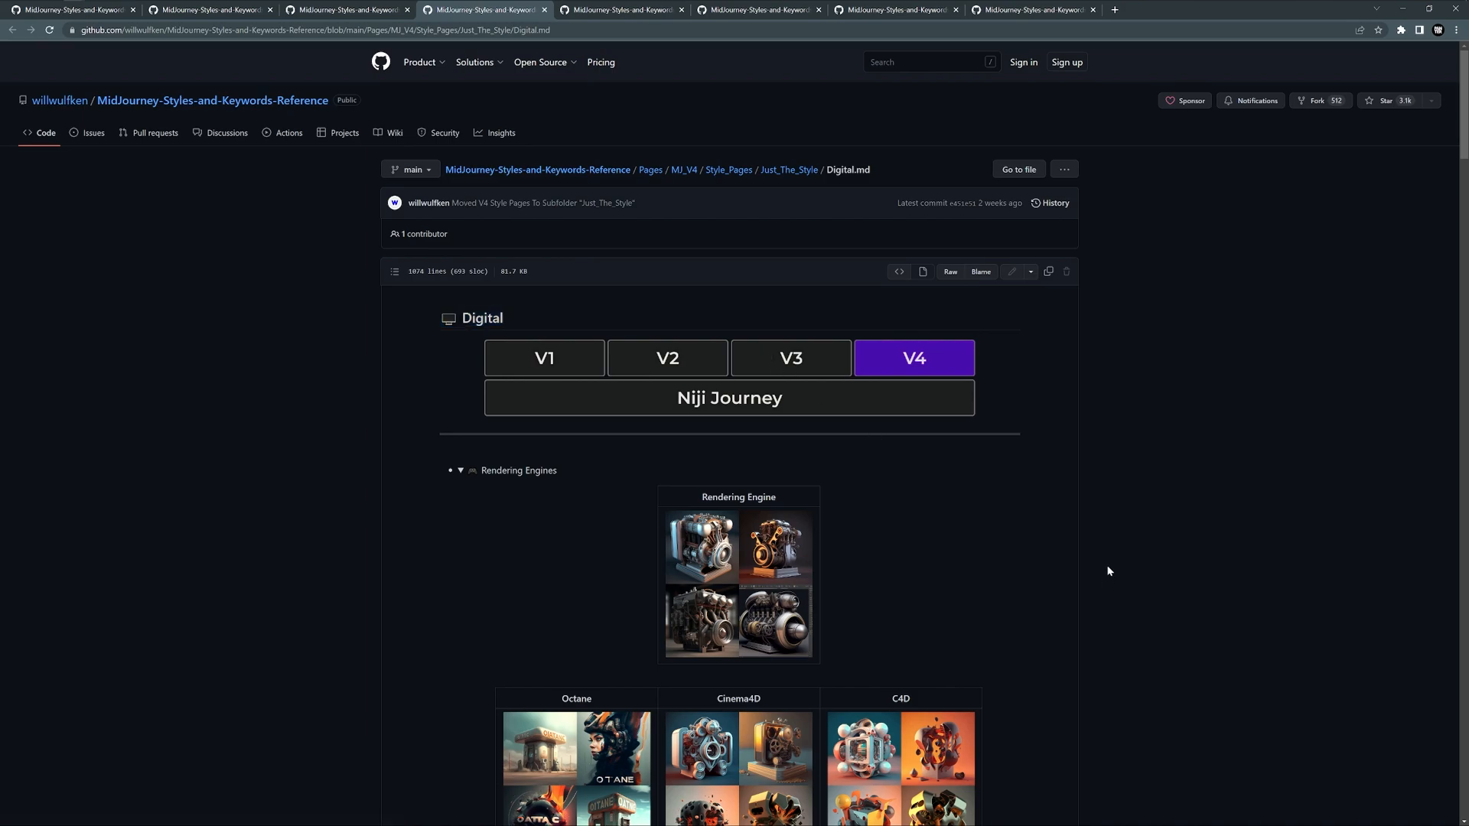
pyautogui.scroll(-3)
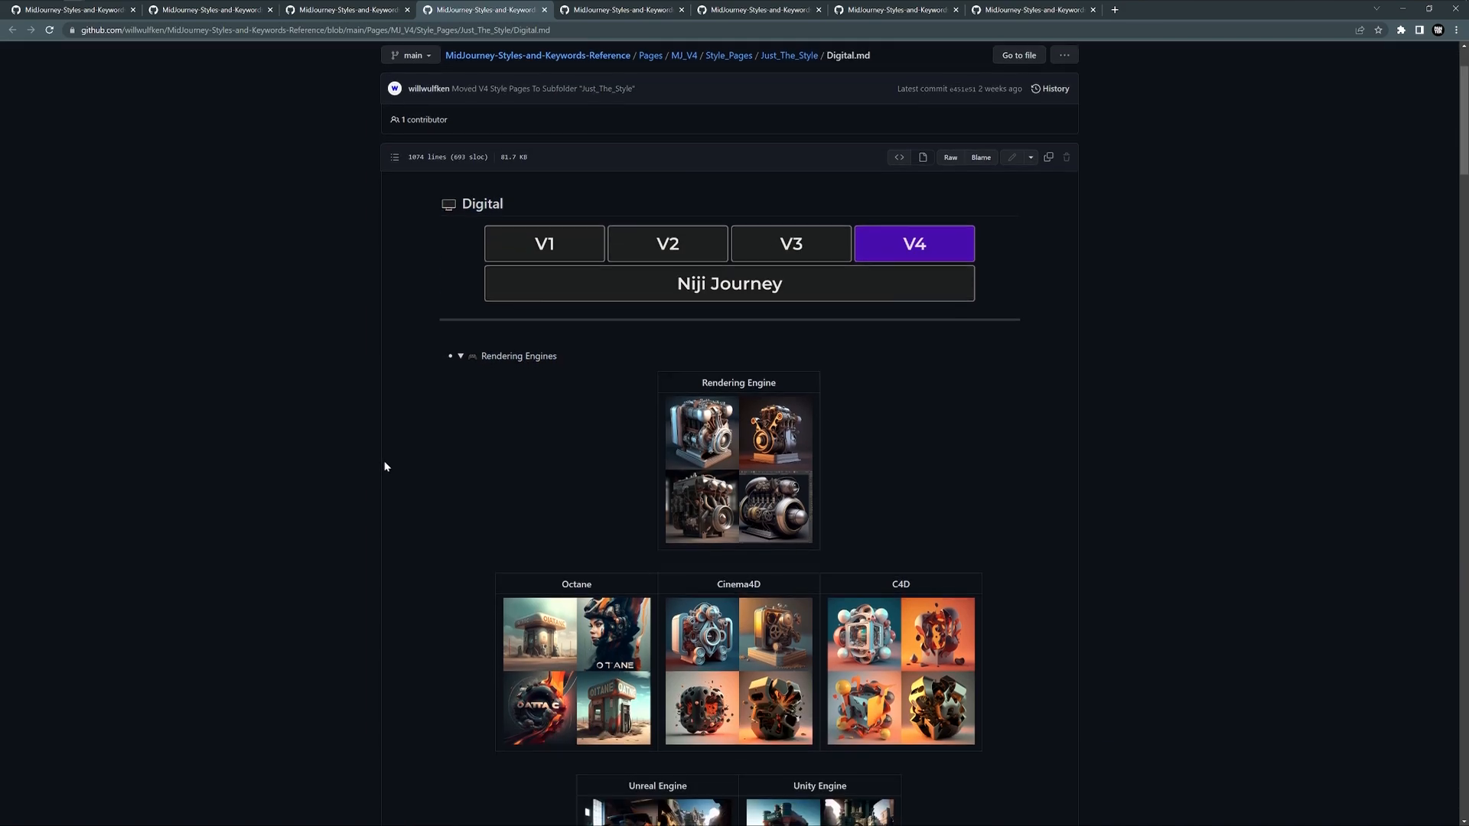
pyautogui.scroll(-3)
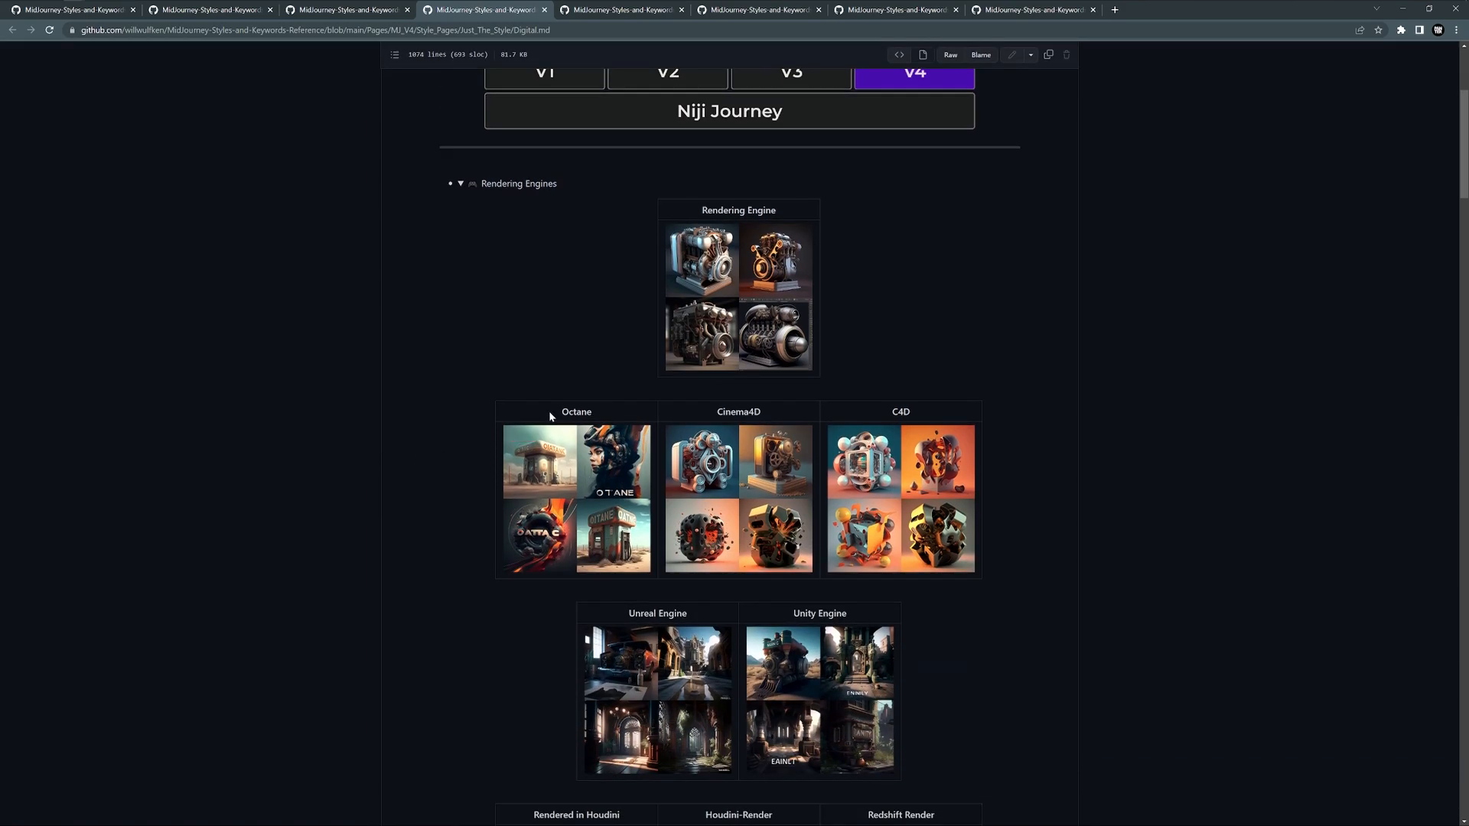
pyautogui.moveTo(600, 418)
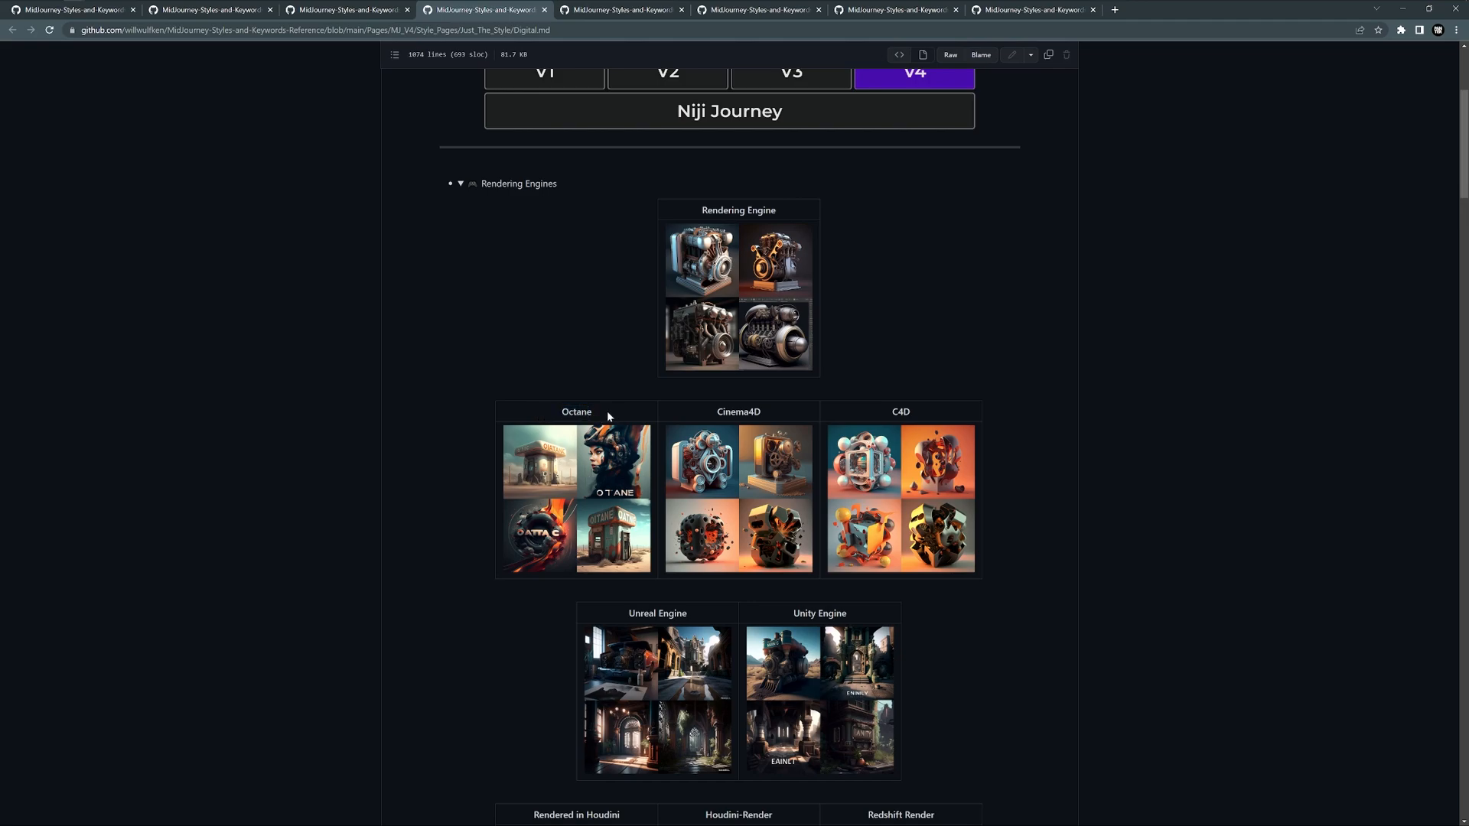
pyautogui.moveTo(606, 421)
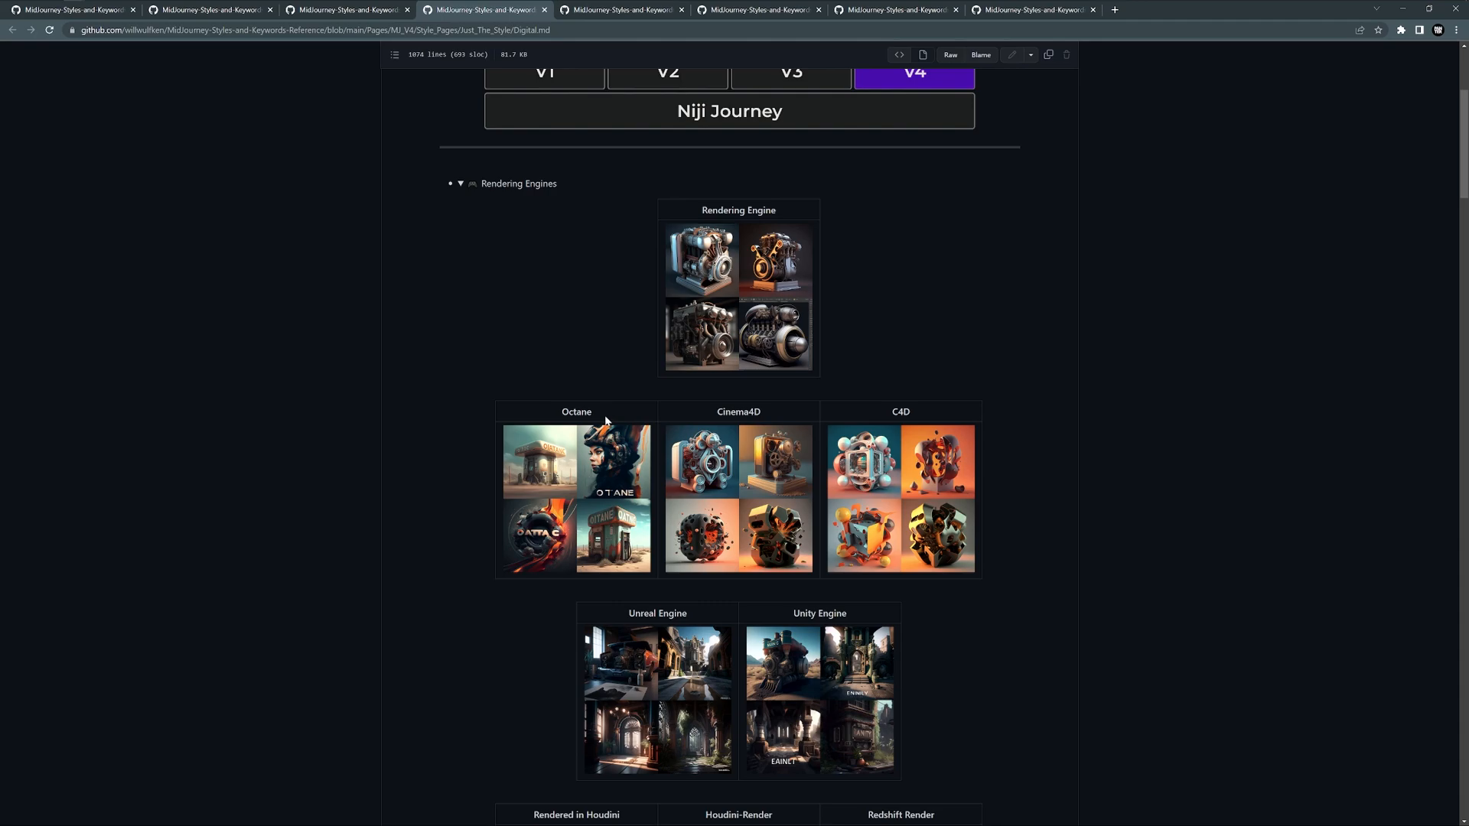
pyautogui.moveTo(702, 418)
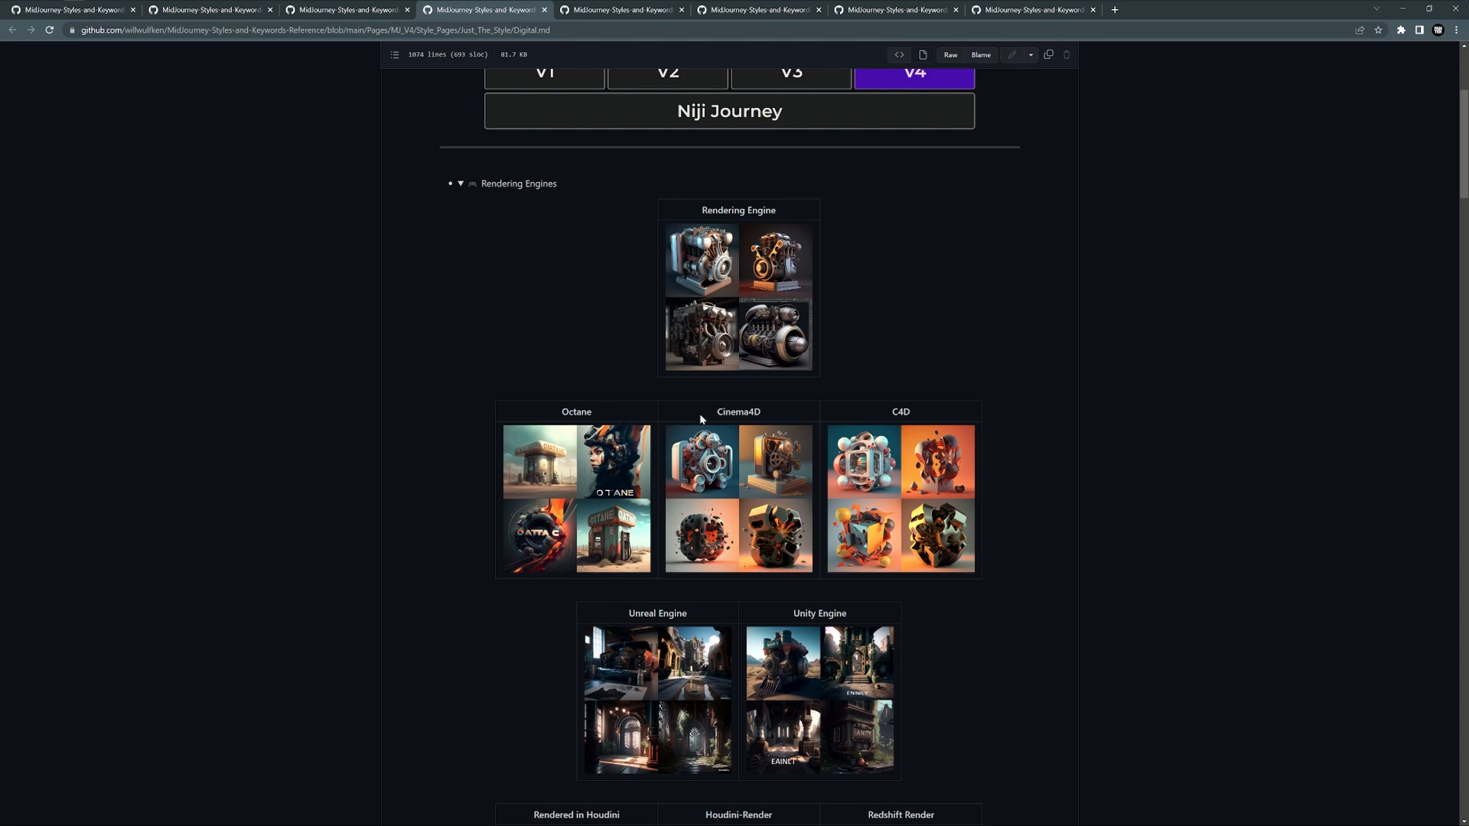
pyautogui.scroll(-3)
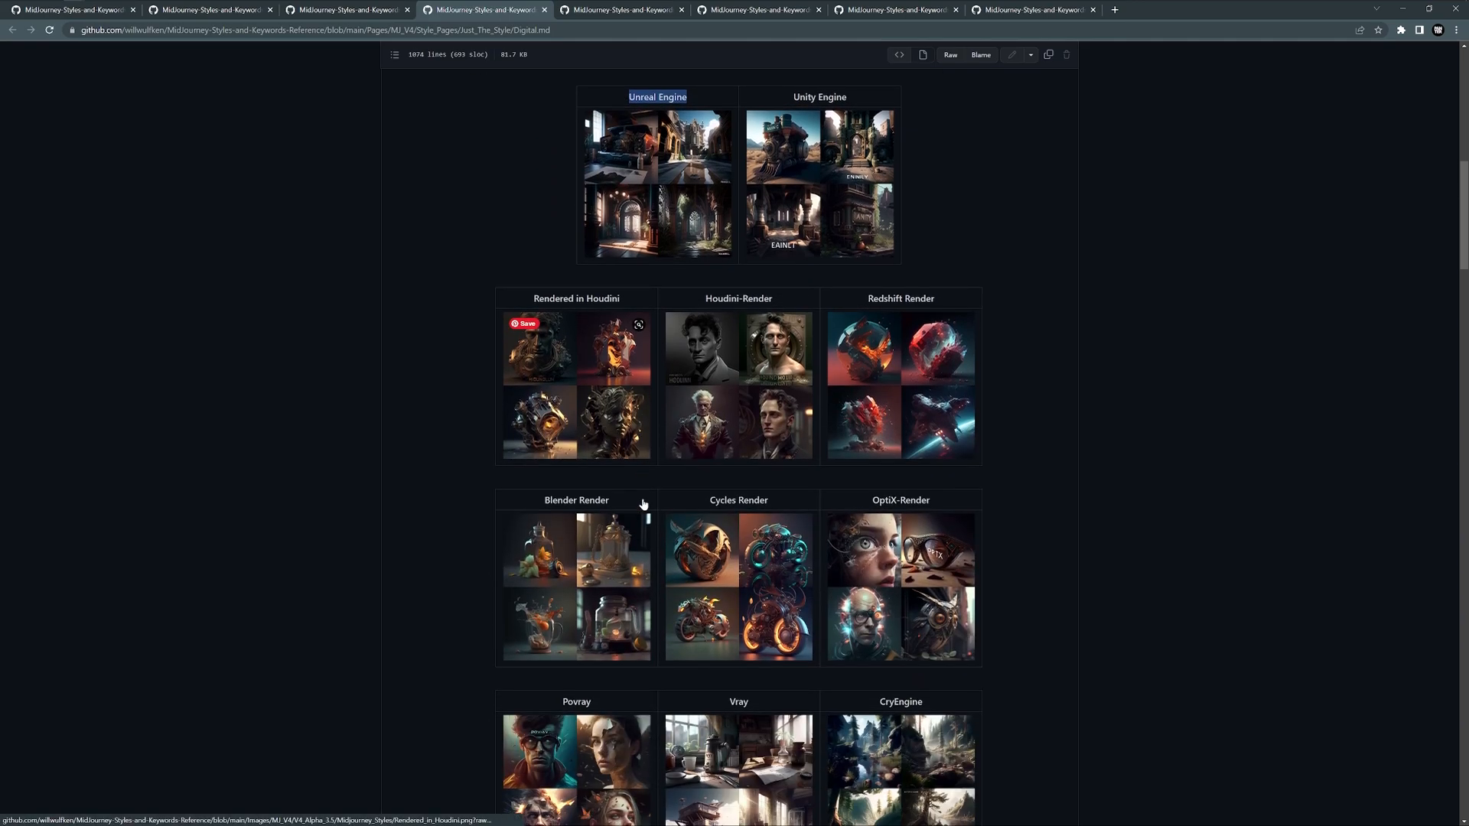
pyautogui.scroll(-3)
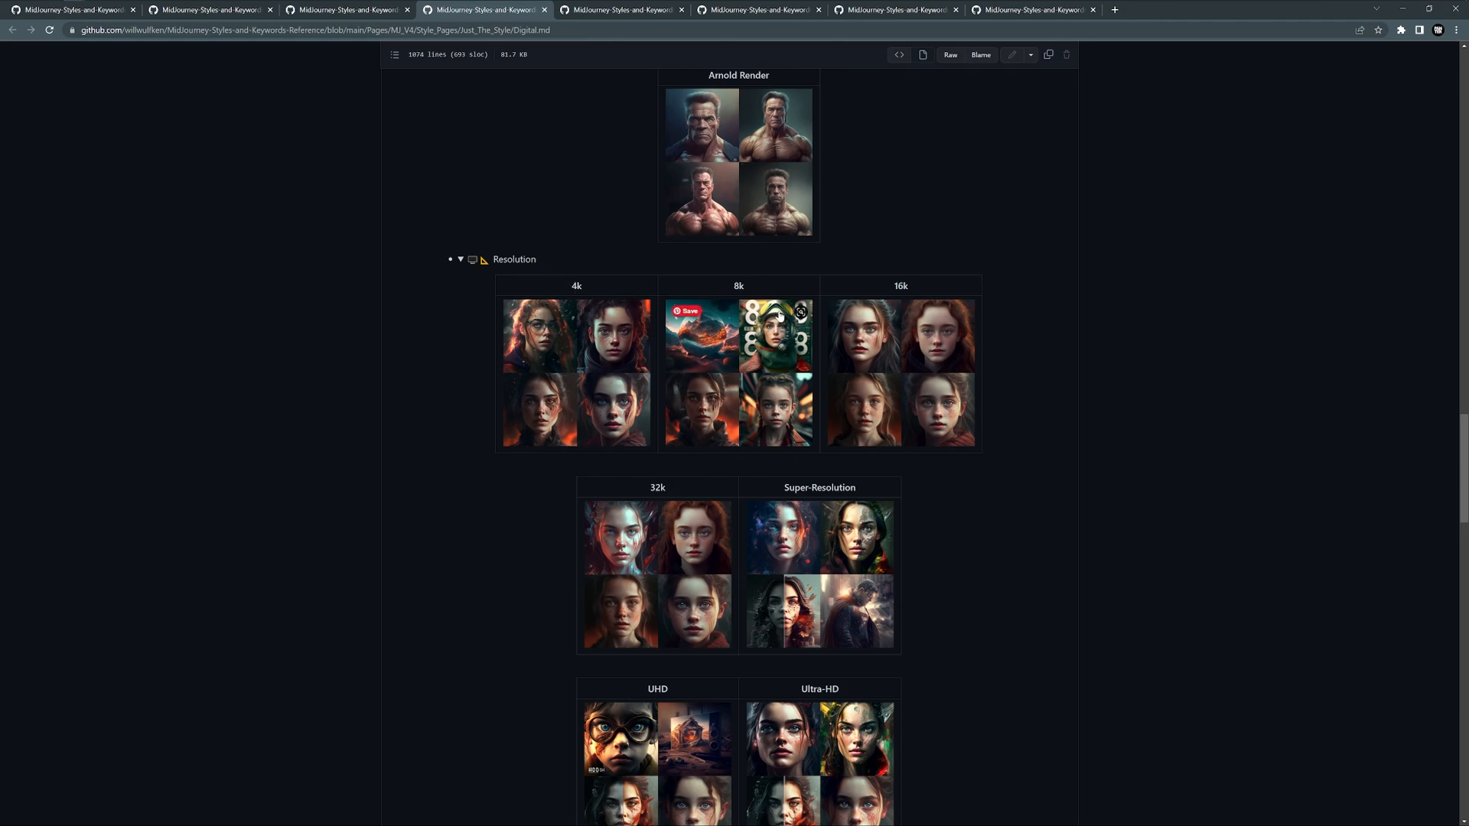
pyautogui.scroll(-3)
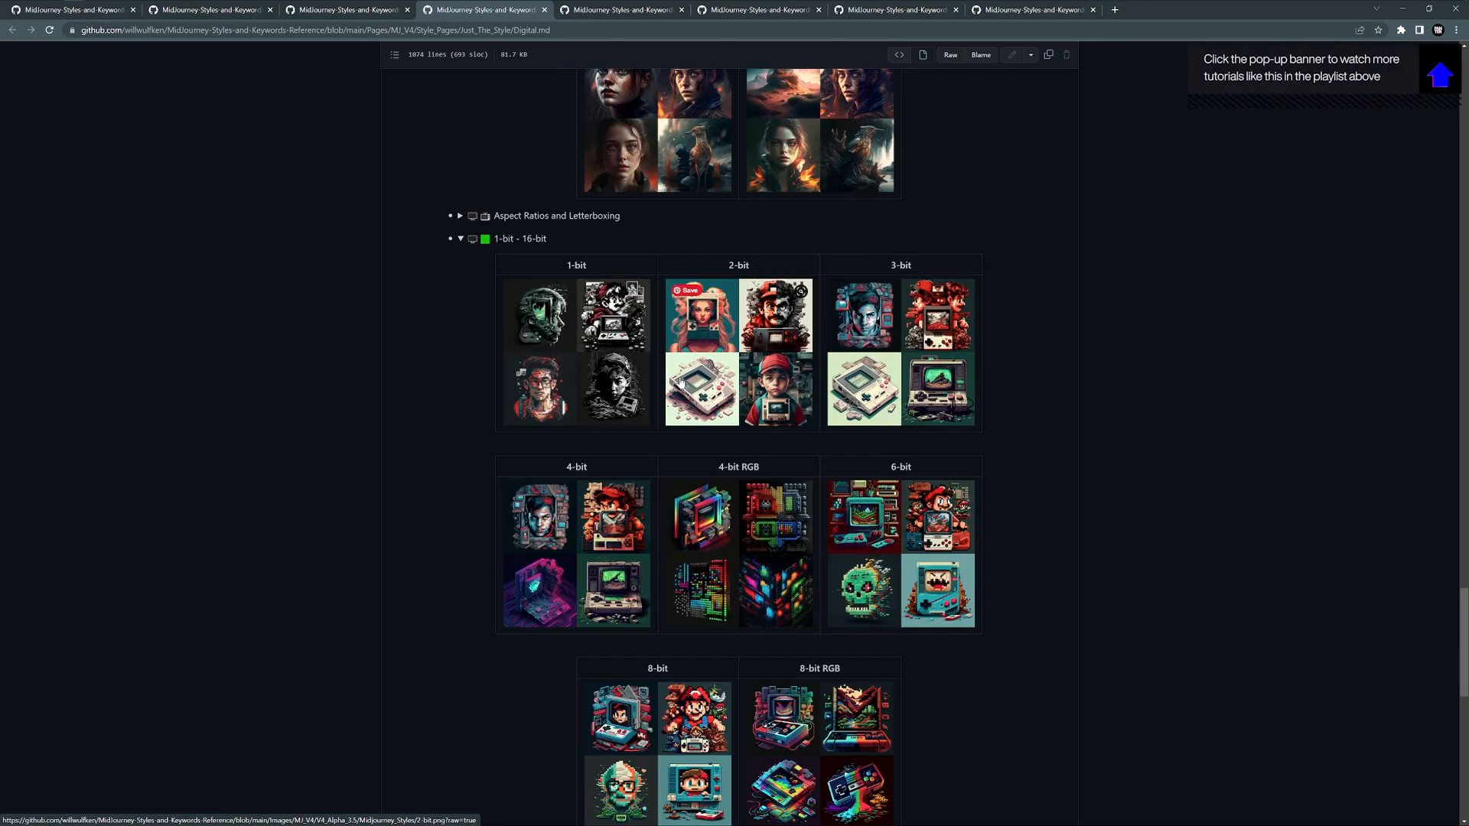
pyautogui.scroll(-3)
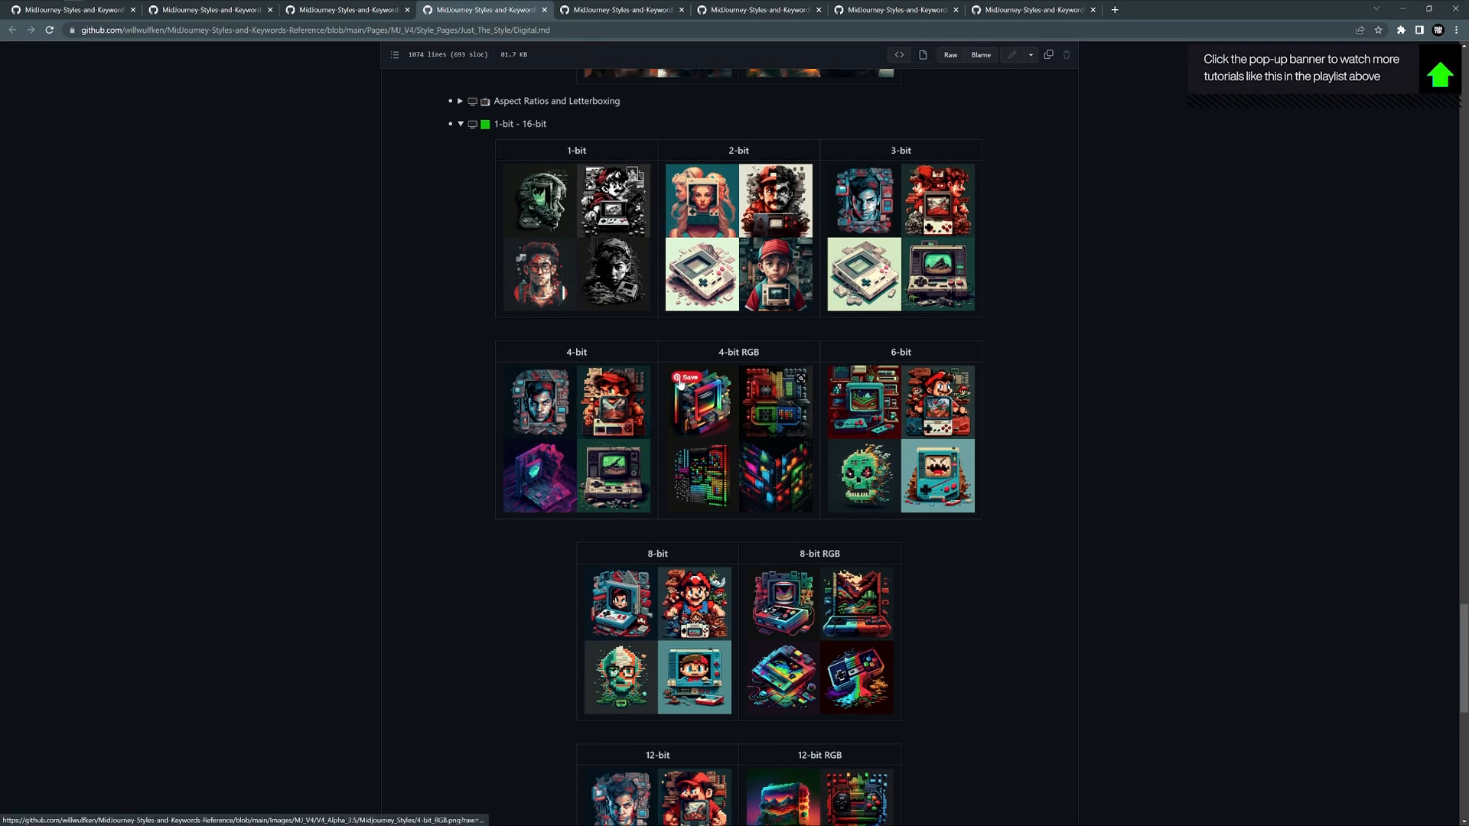
pyautogui.scroll(-3)
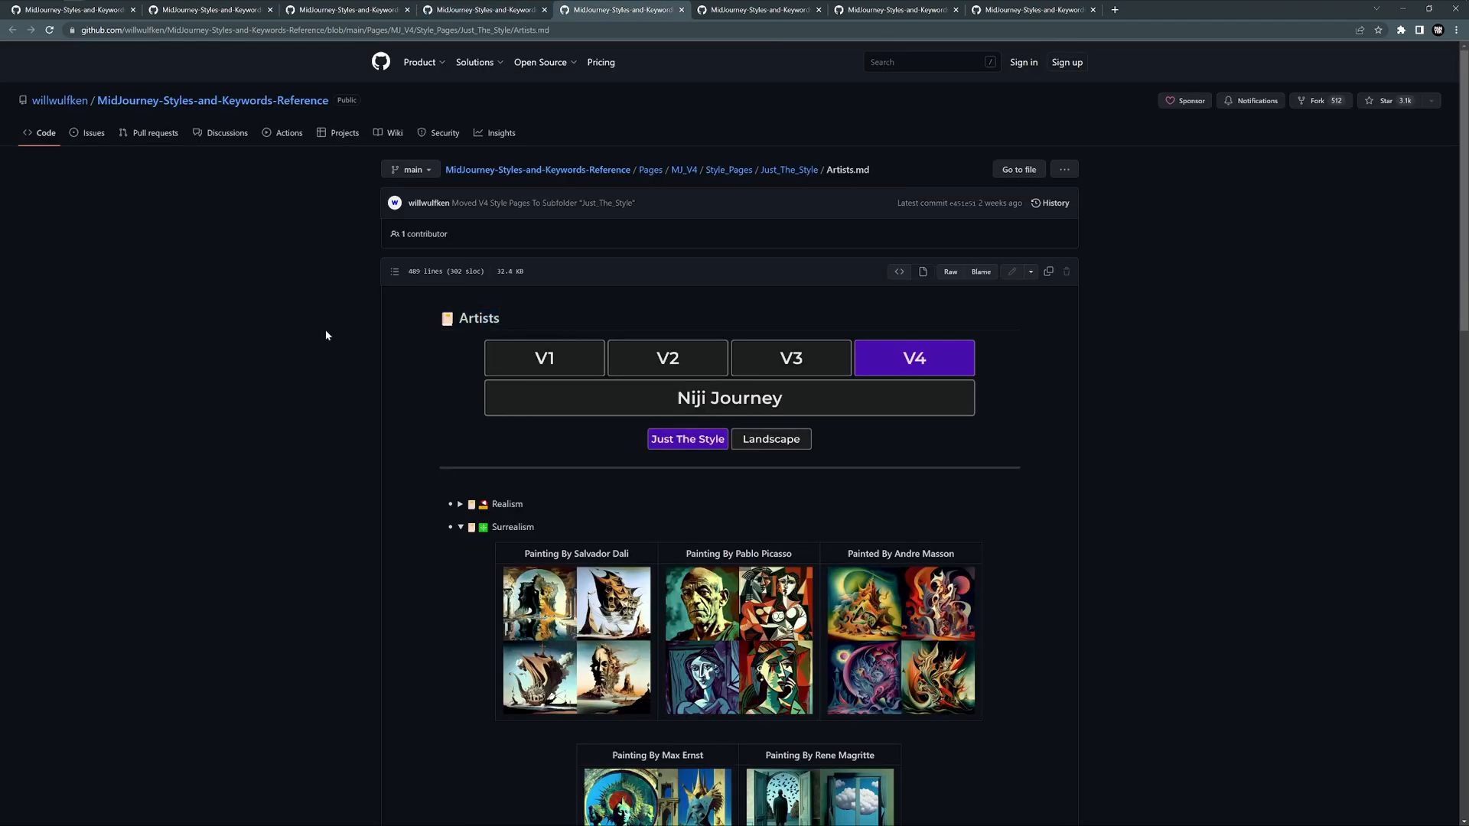
# Switch to the Lighting.md tab showing Illuminated and Illumination examples.
pyautogui.scroll(-3)
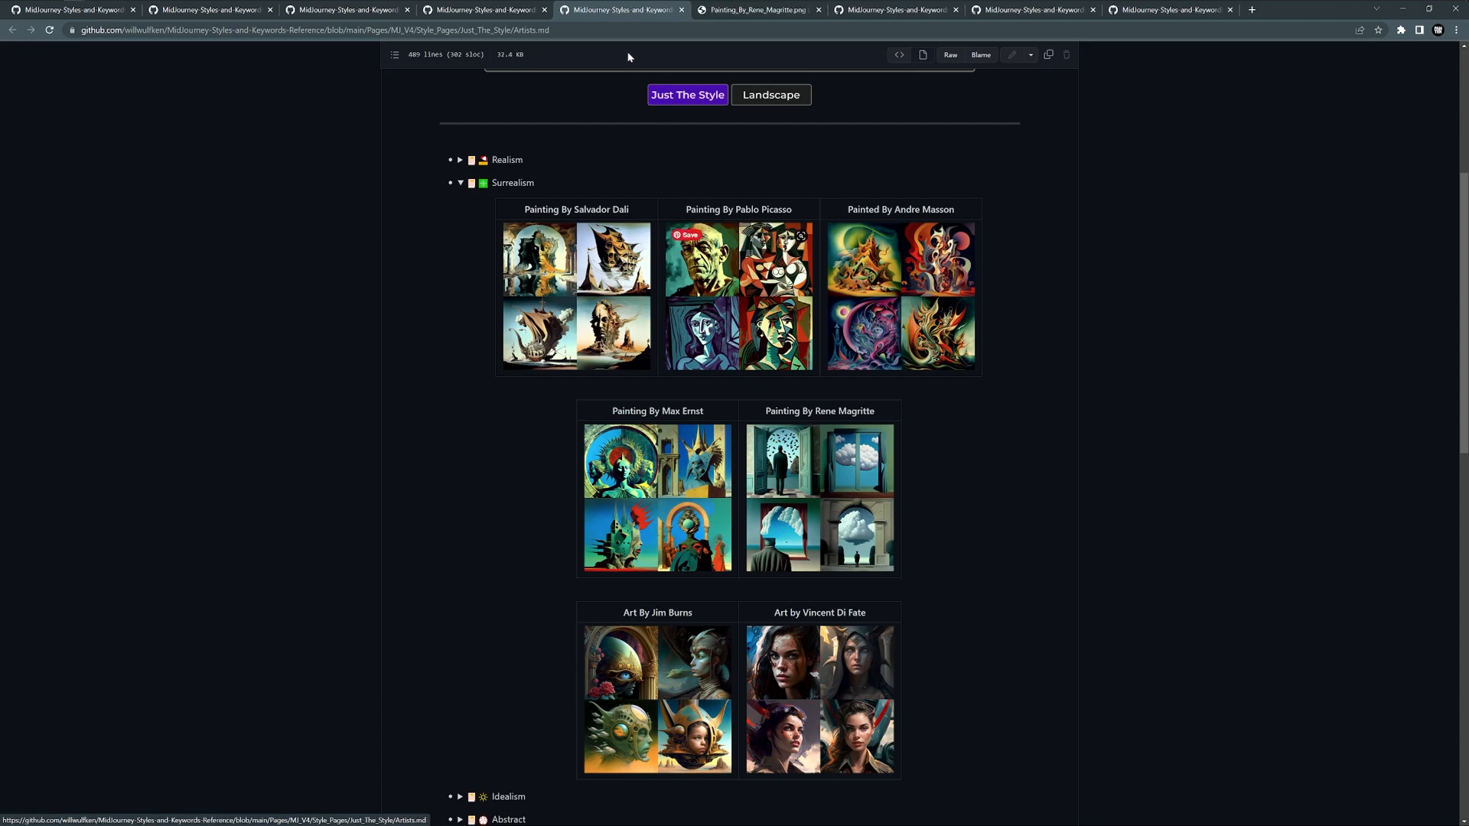
pyautogui.scroll(-3)
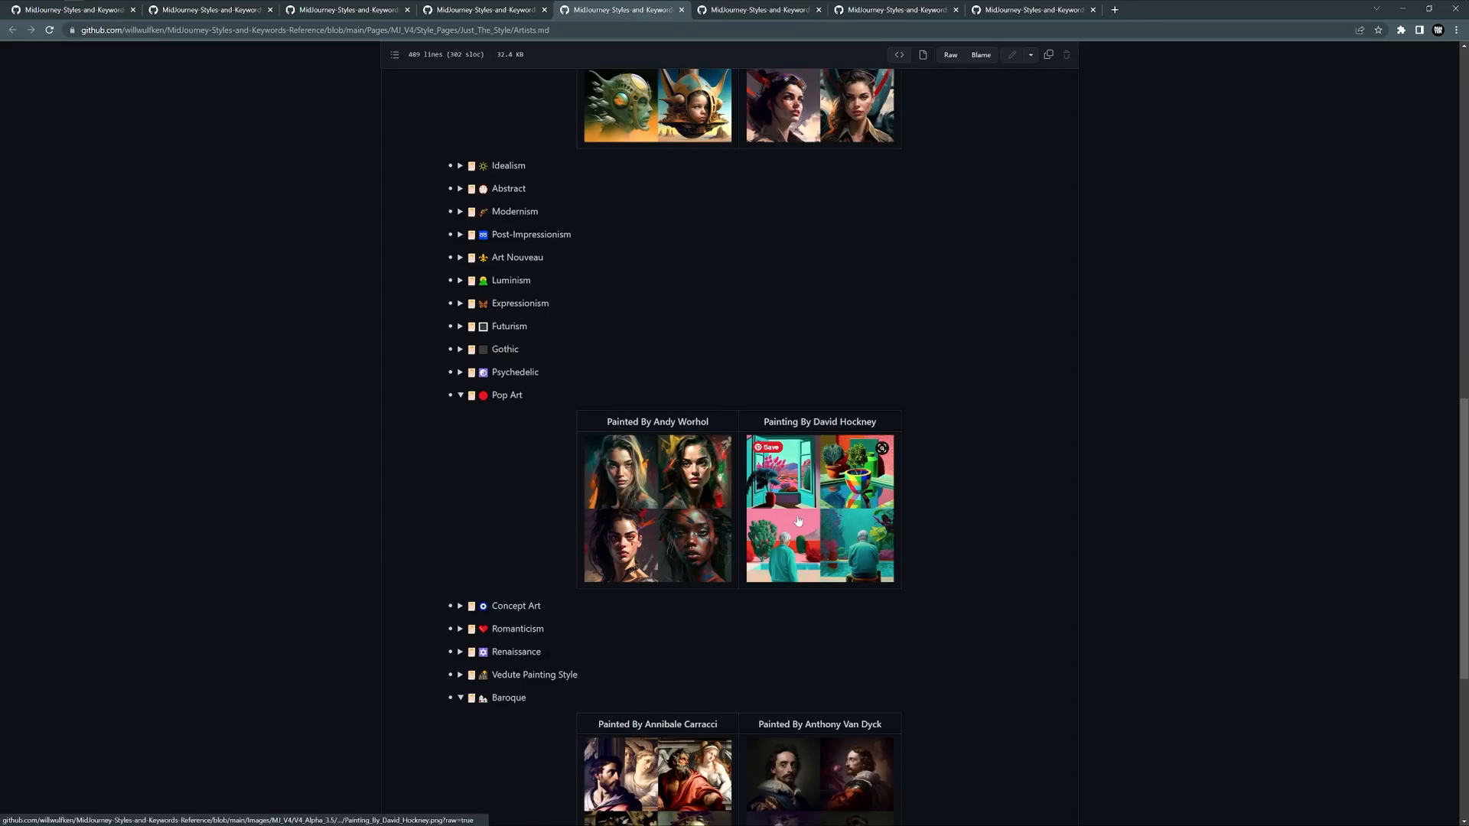
pyautogui.click(819, 505)
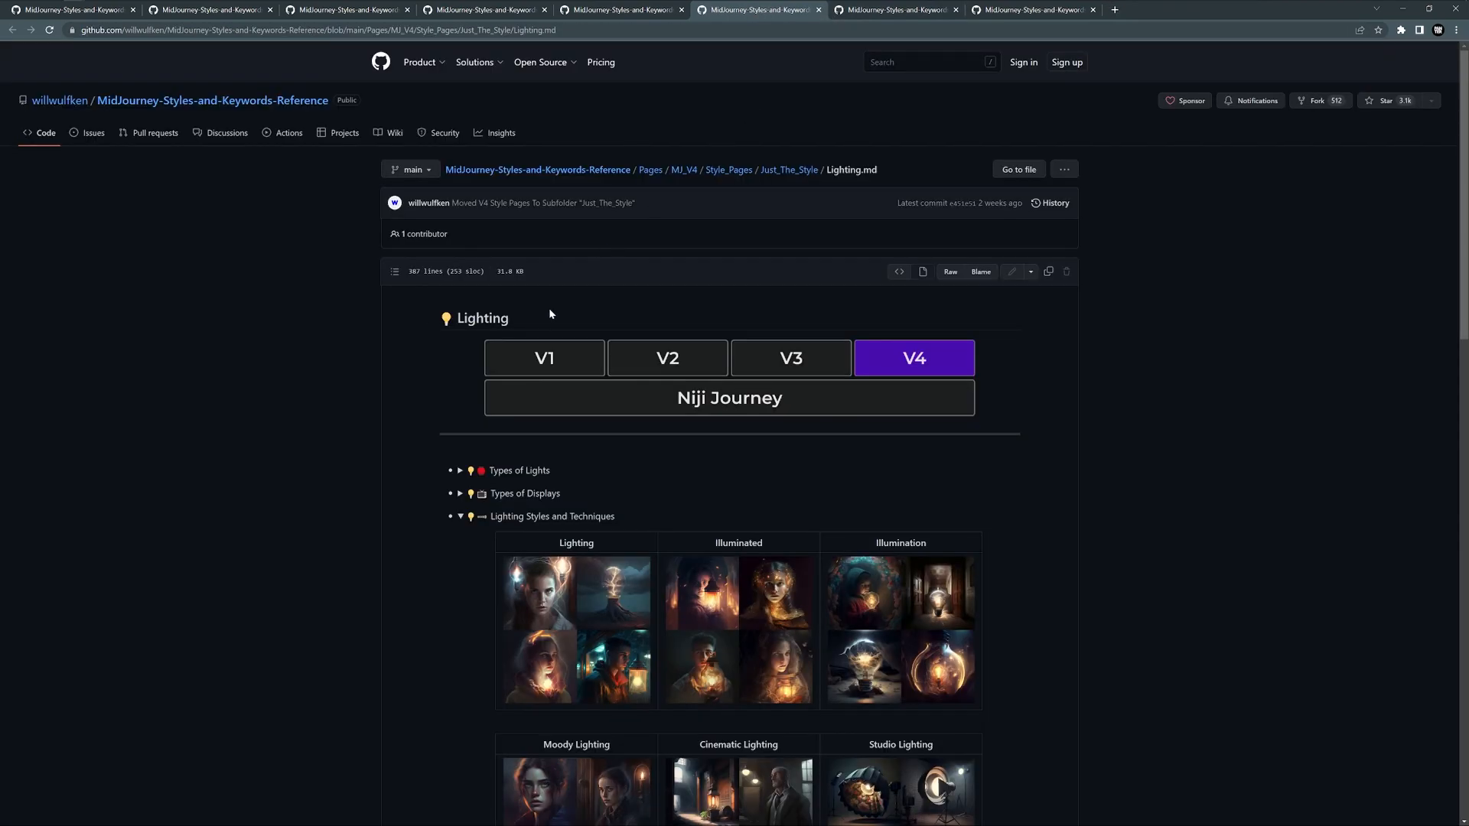
# Scroll through the lighting examples, selecting the Volumetric Lighting style name along the way.
pyautogui.scroll(-3)
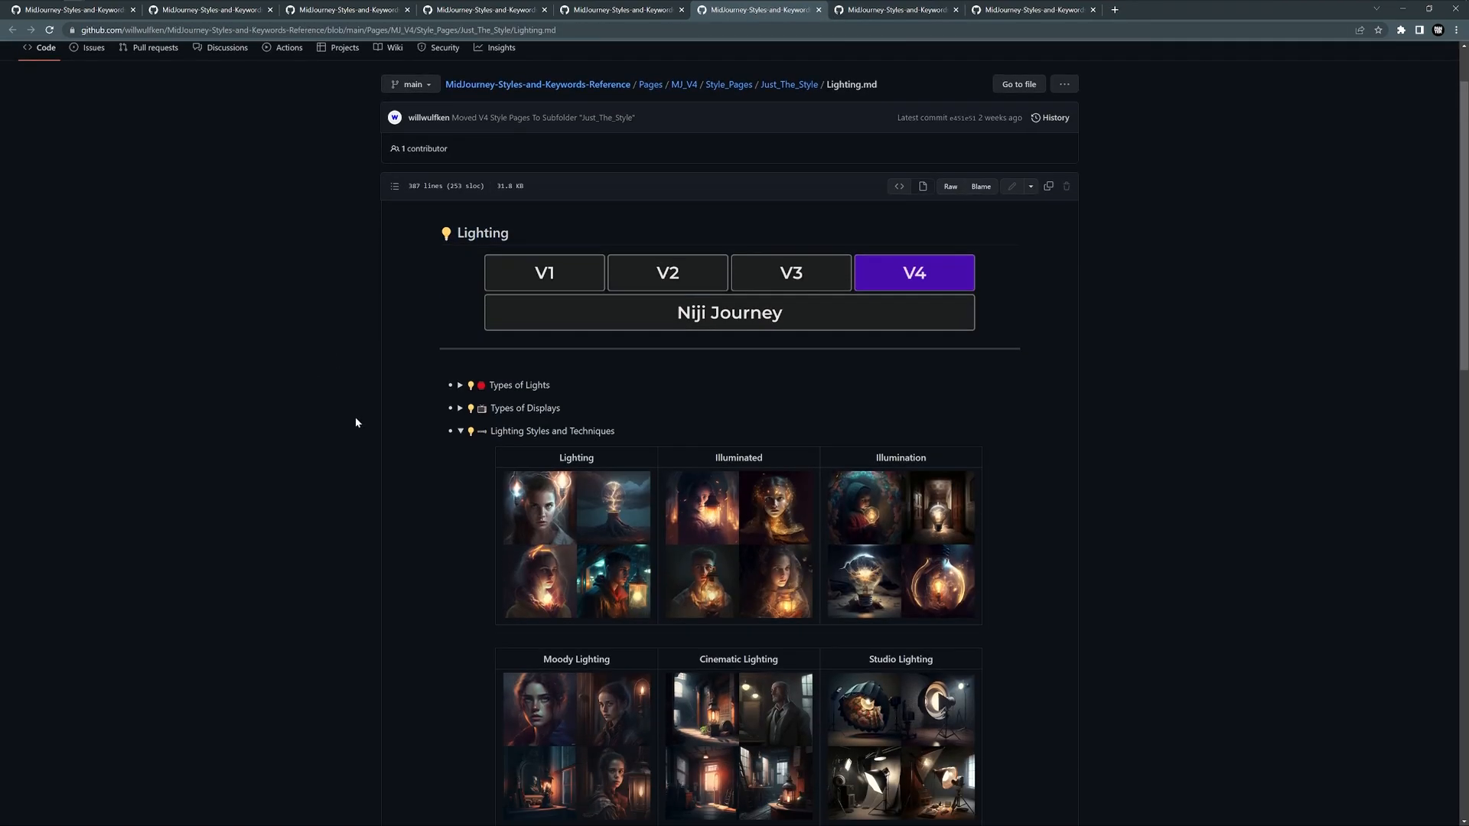
pyautogui.scroll(-3)
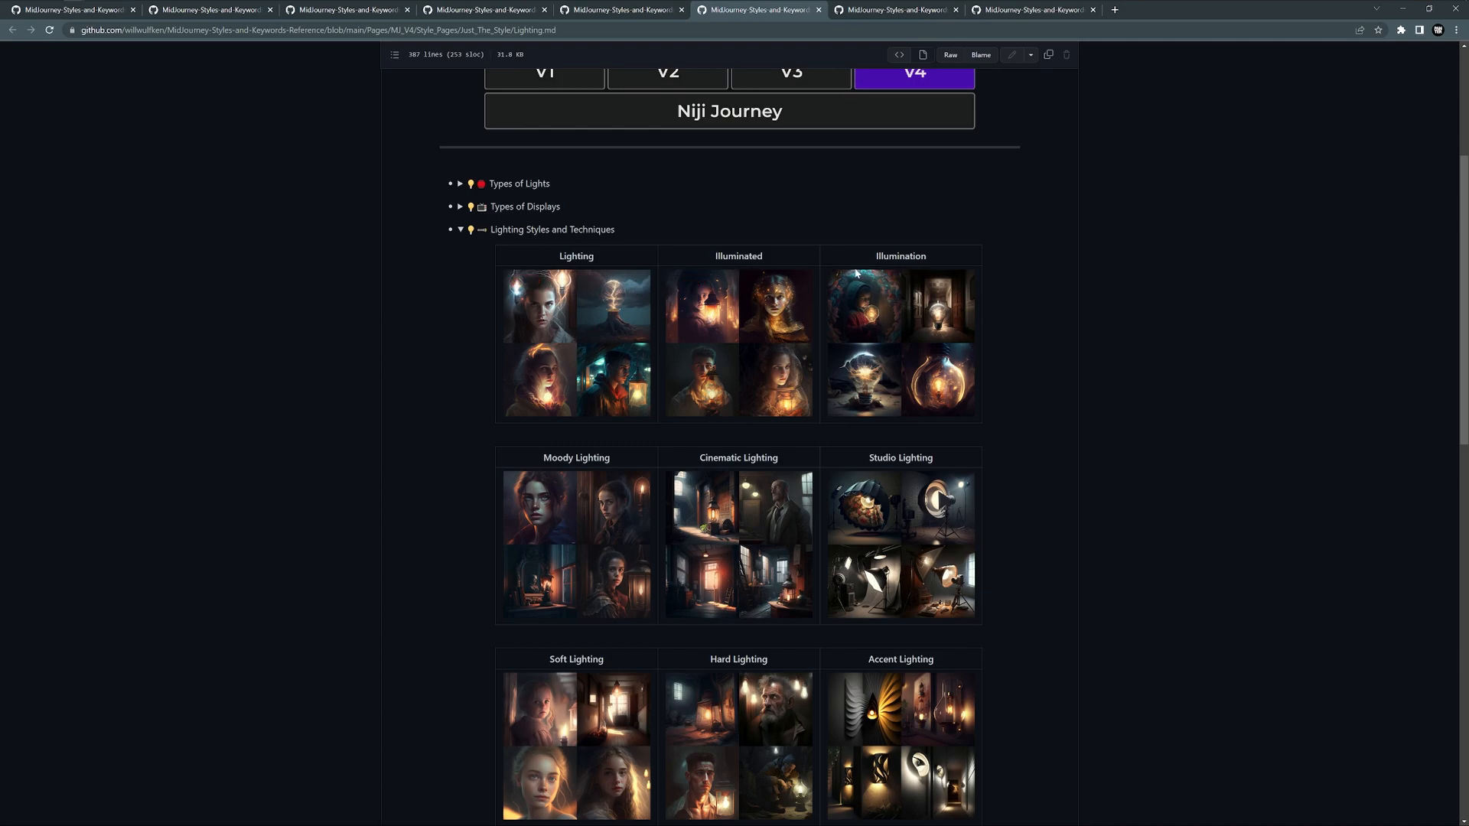
pyautogui.scroll(-3)
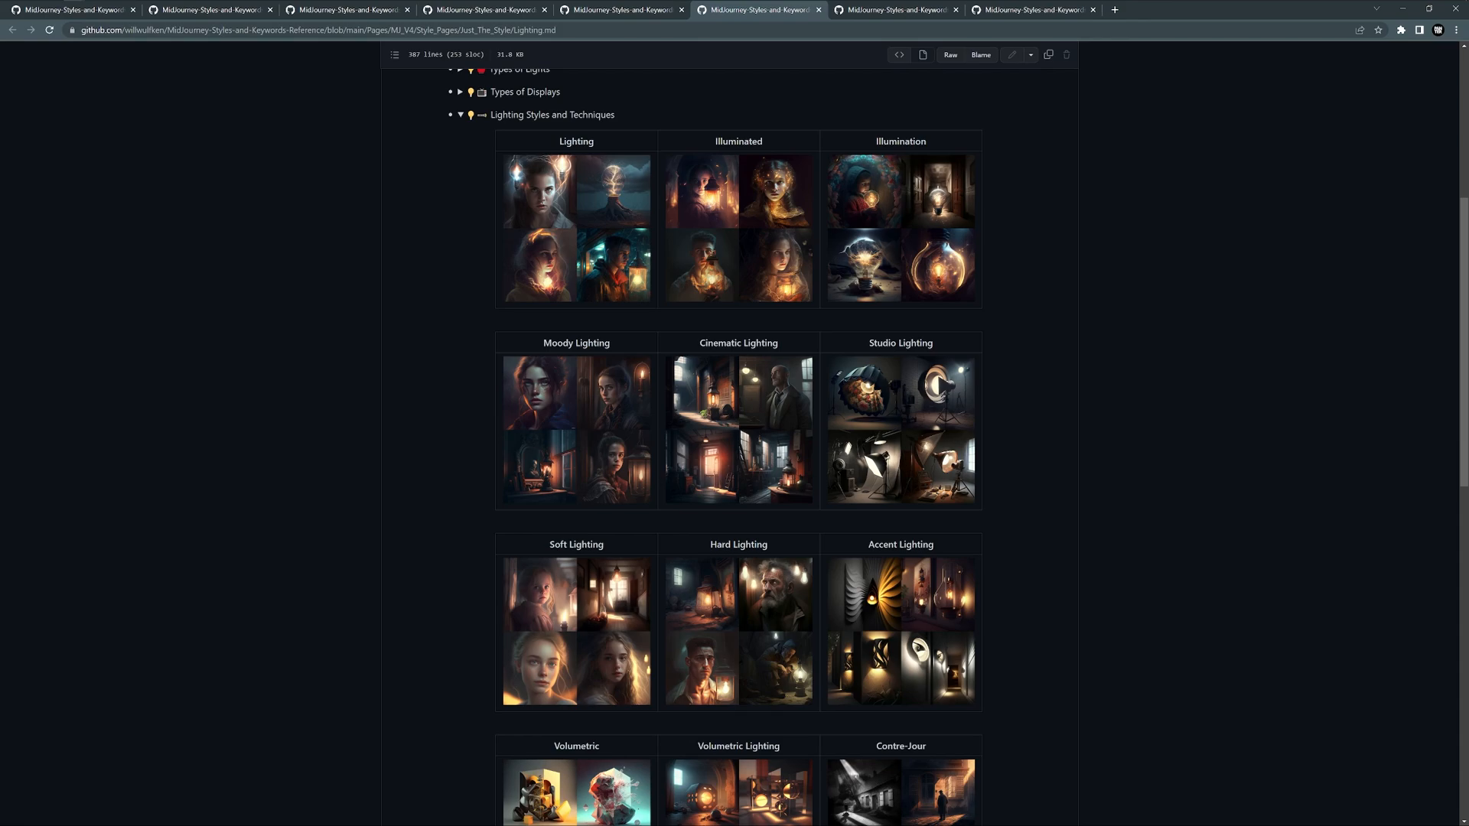
pyautogui.scroll(-3)
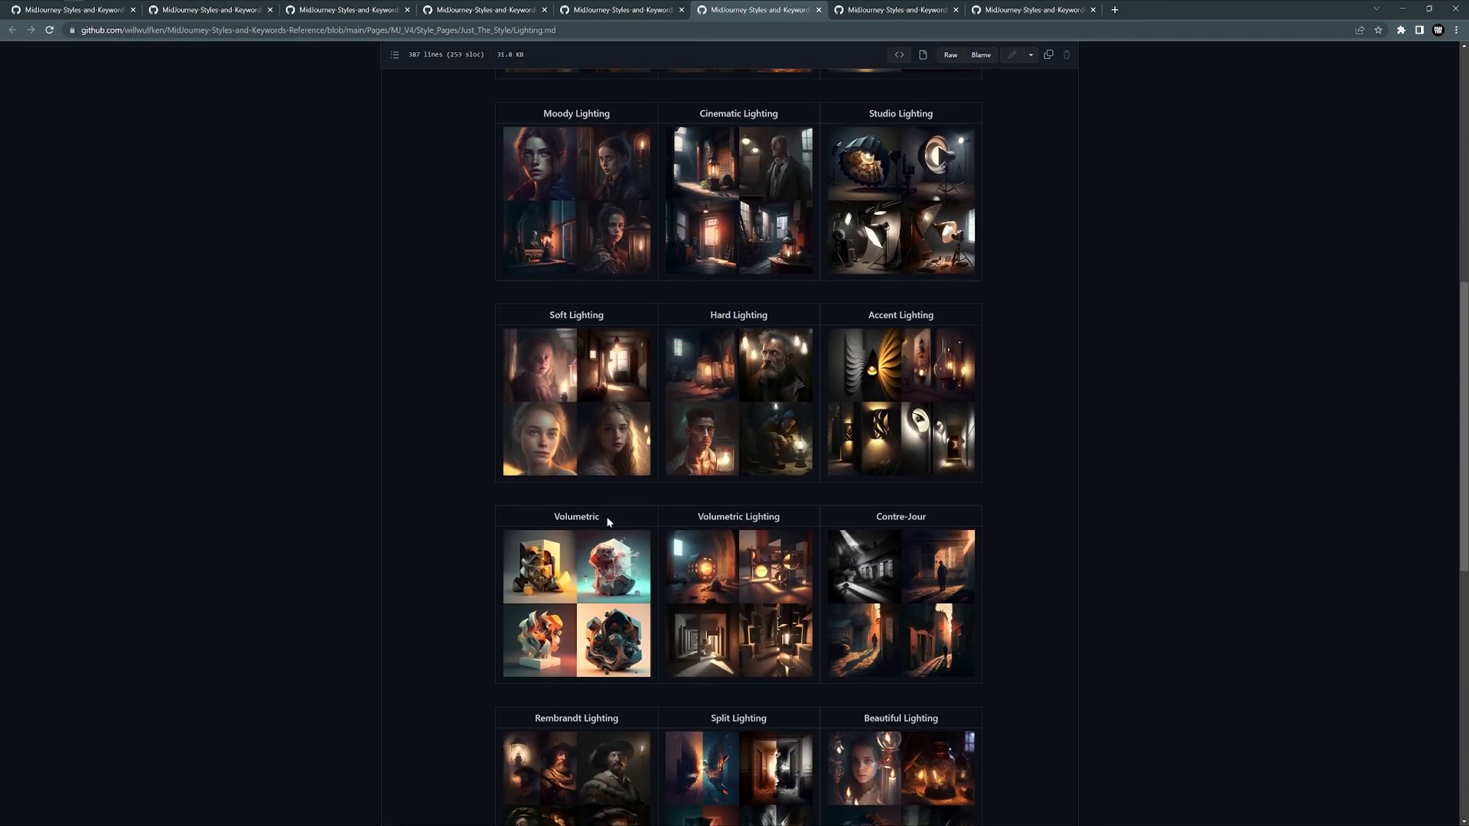
pyautogui.doubleClick(738, 516)
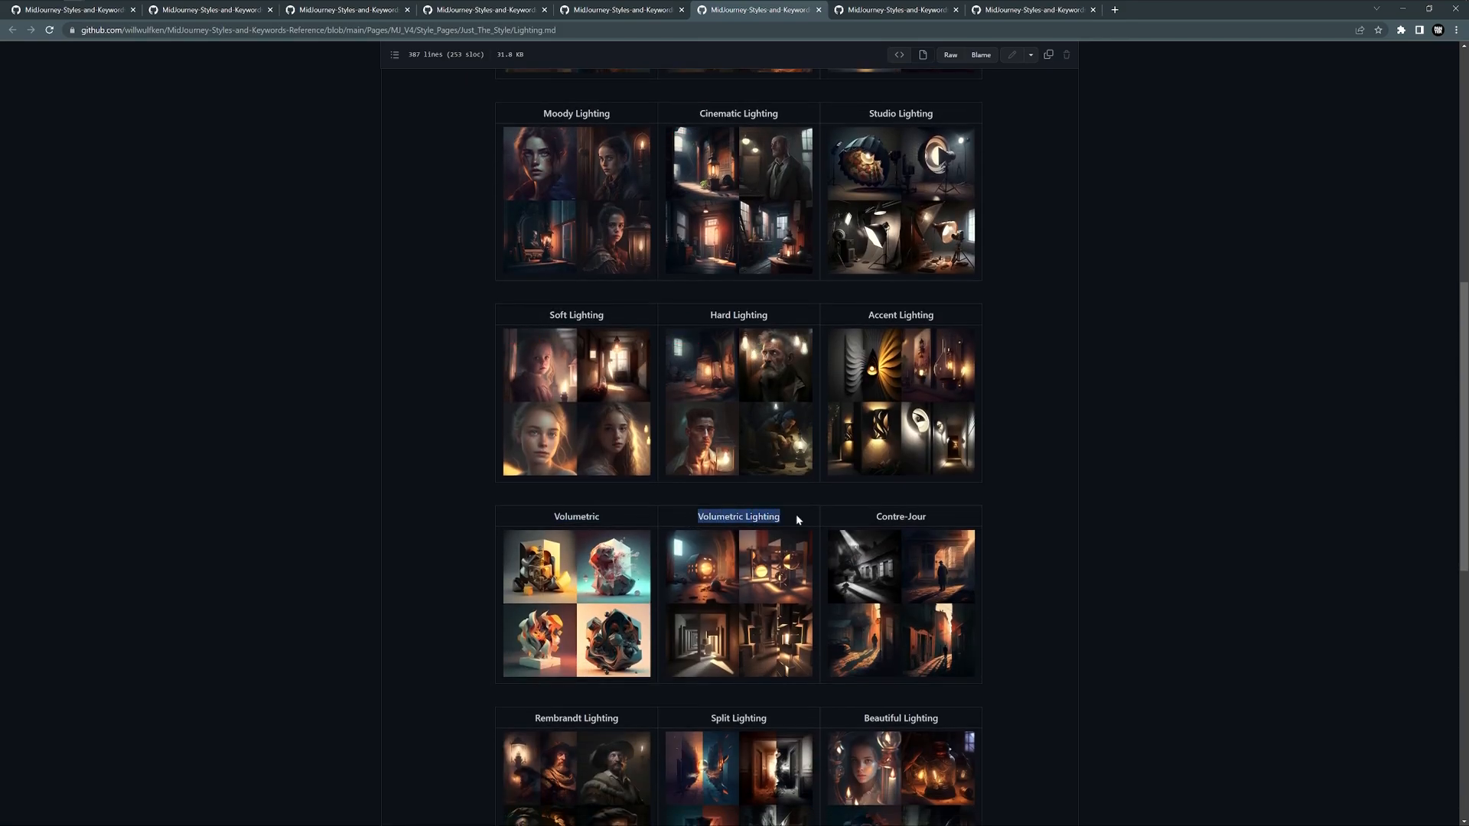
pyautogui.scroll(-3)
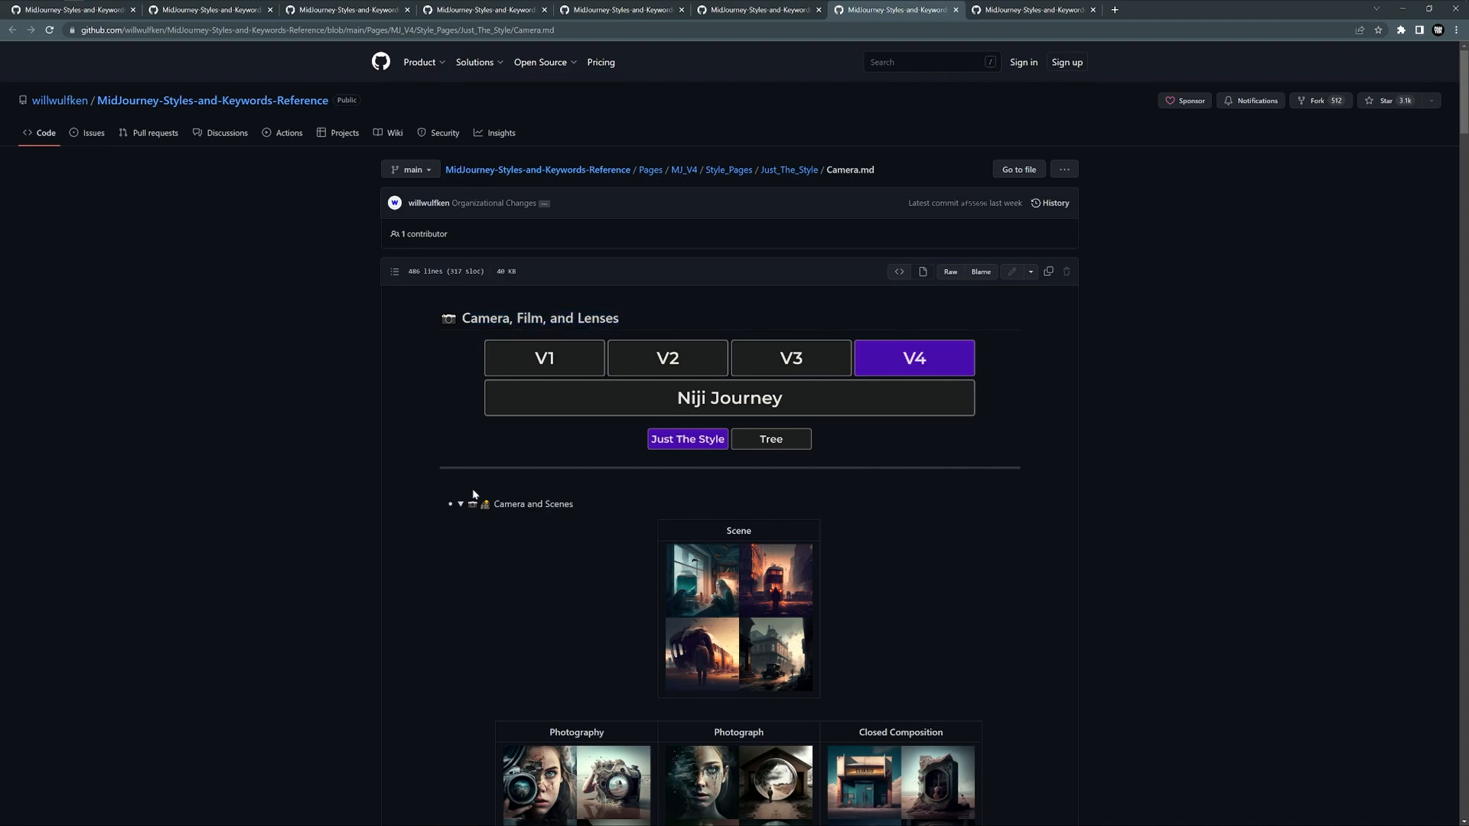
# Scroll down Camera.md through Film Sizes to the Shot on 70mm example.
pyautogui.scroll(-3)
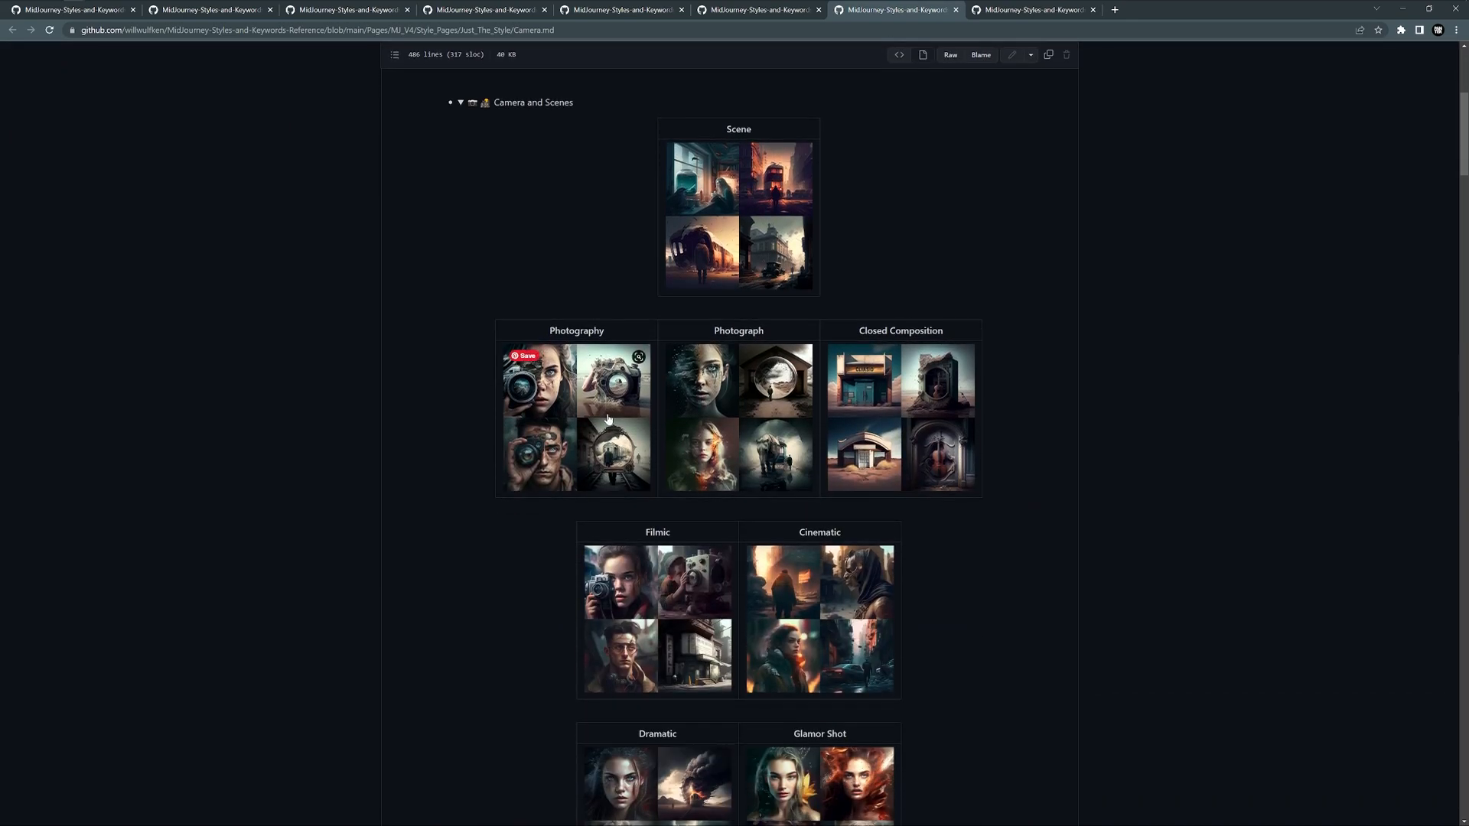
pyautogui.scroll(-3)
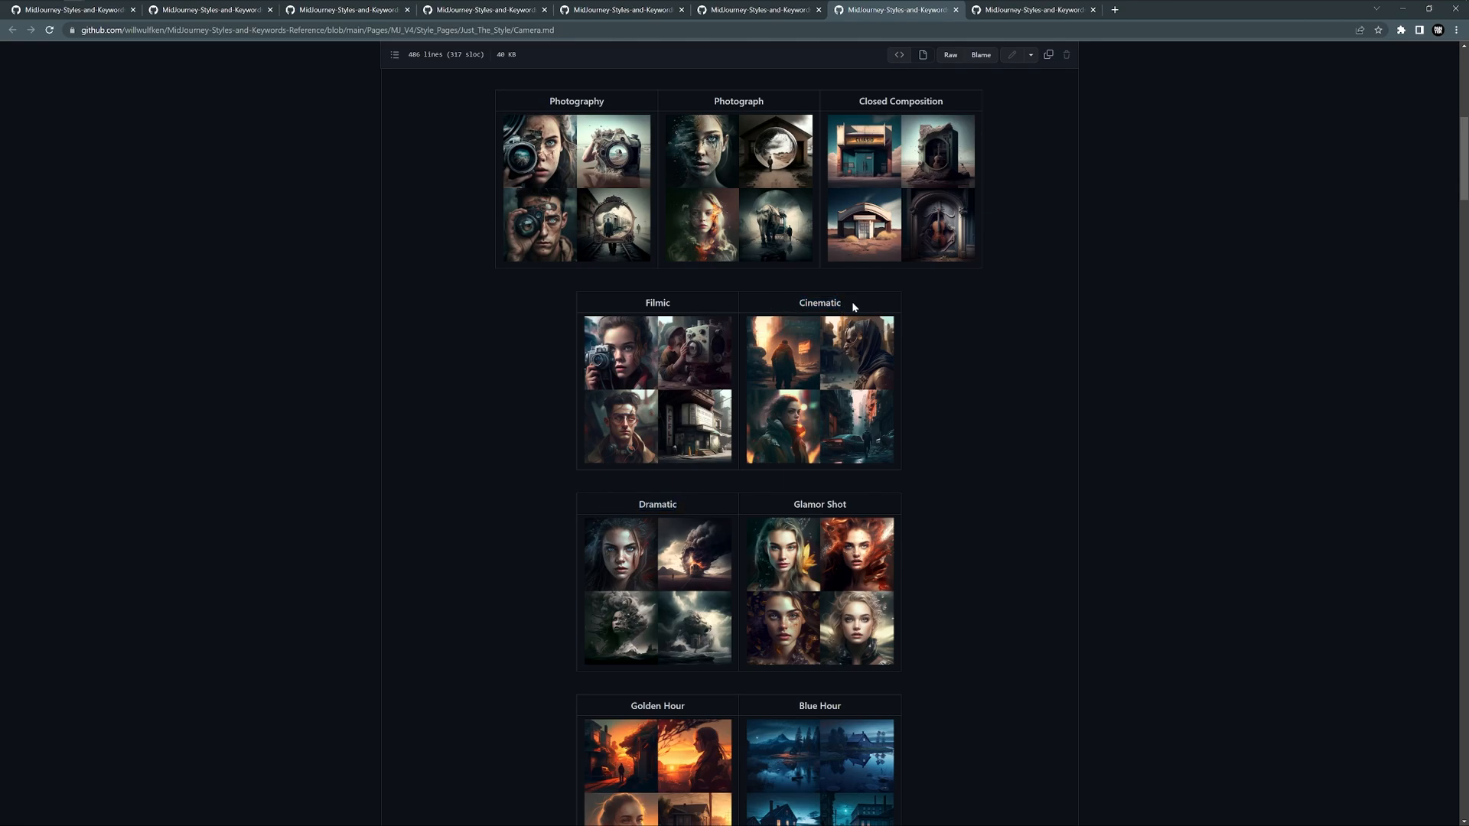
pyautogui.moveTo(919, 392)
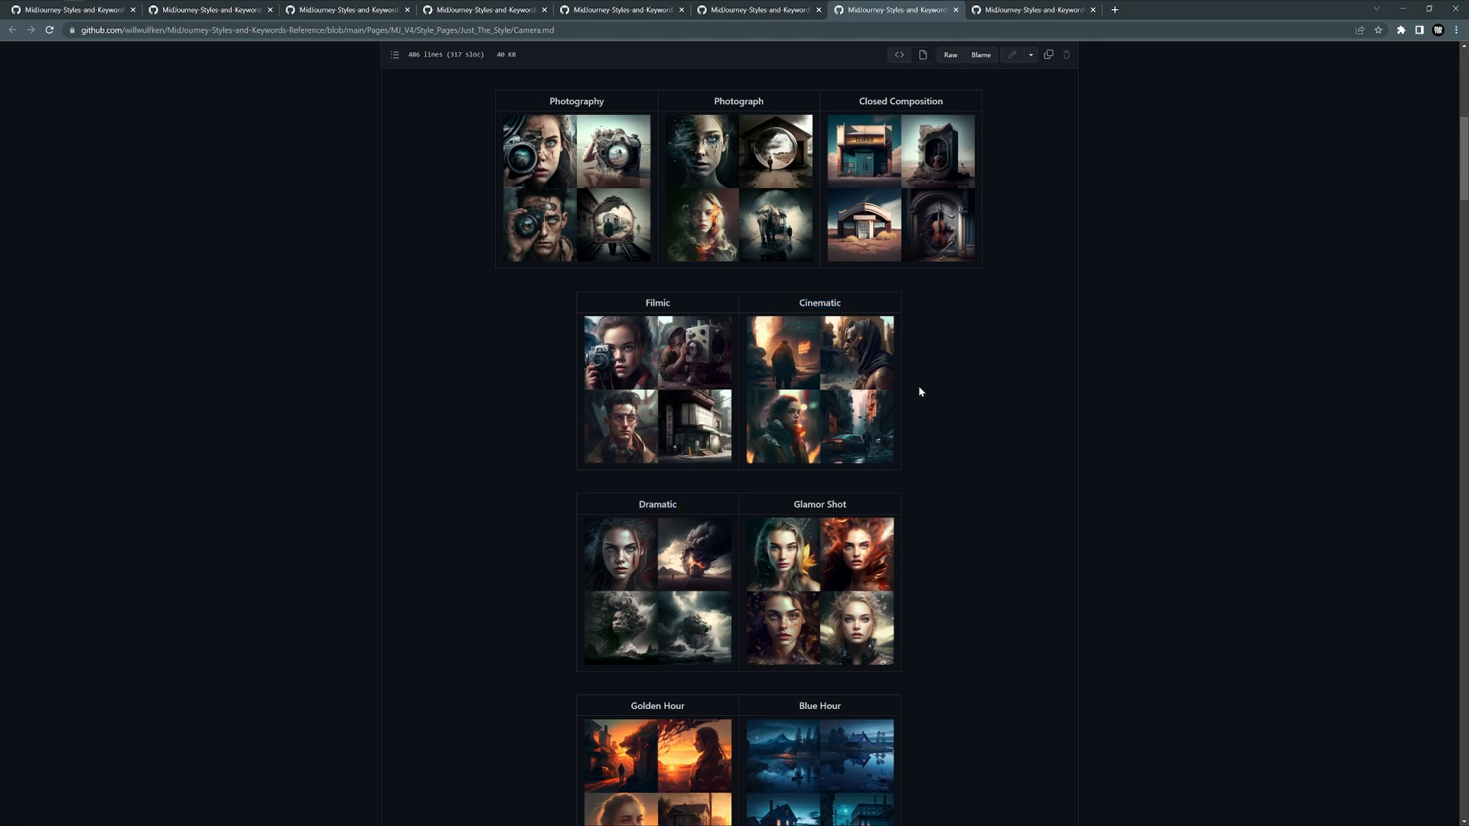
pyautogui.scroll(-3)
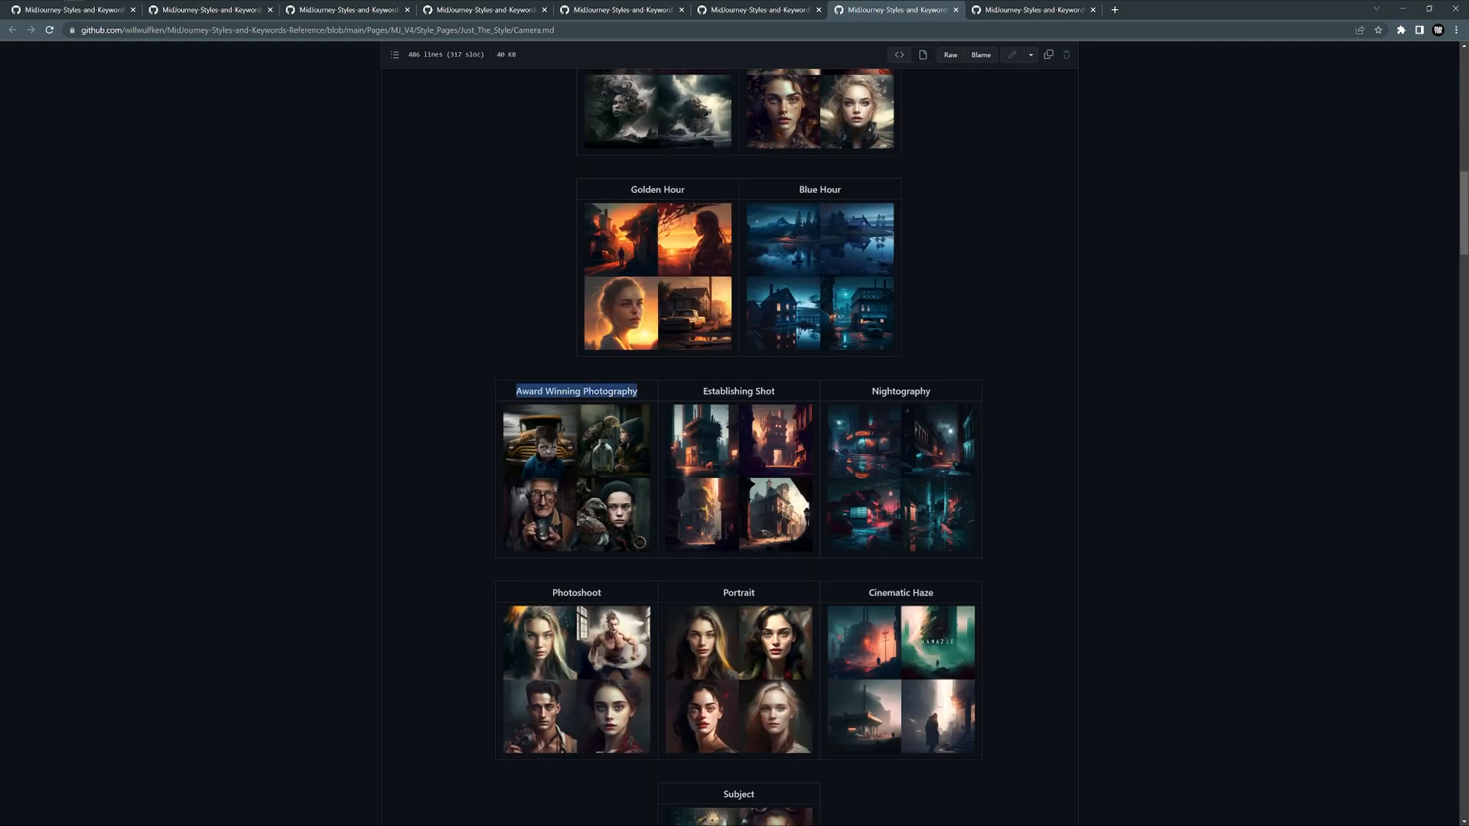
pyautogui.scroll(-3)
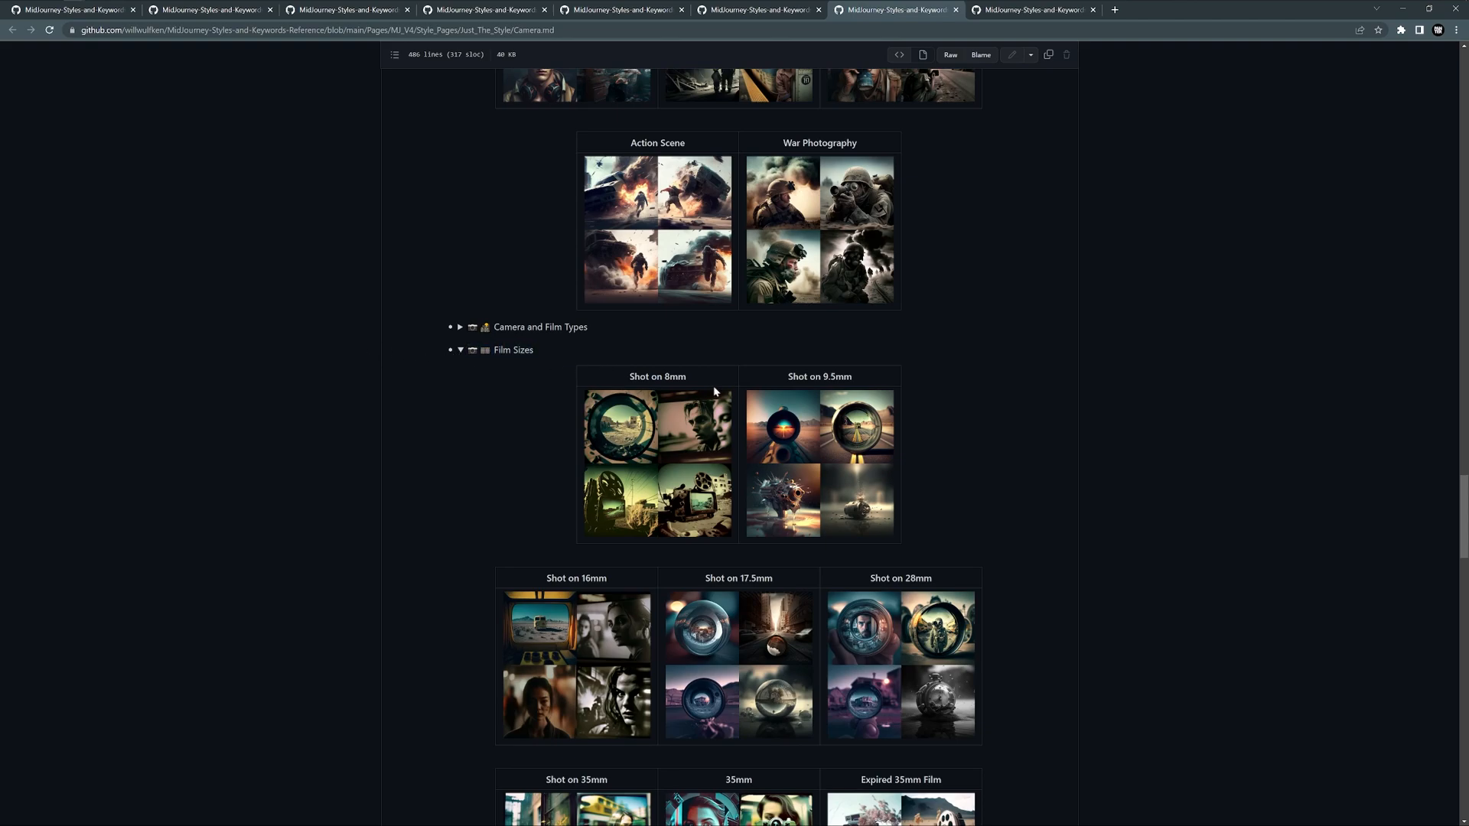
pyautogui.moveTo(692, 381)
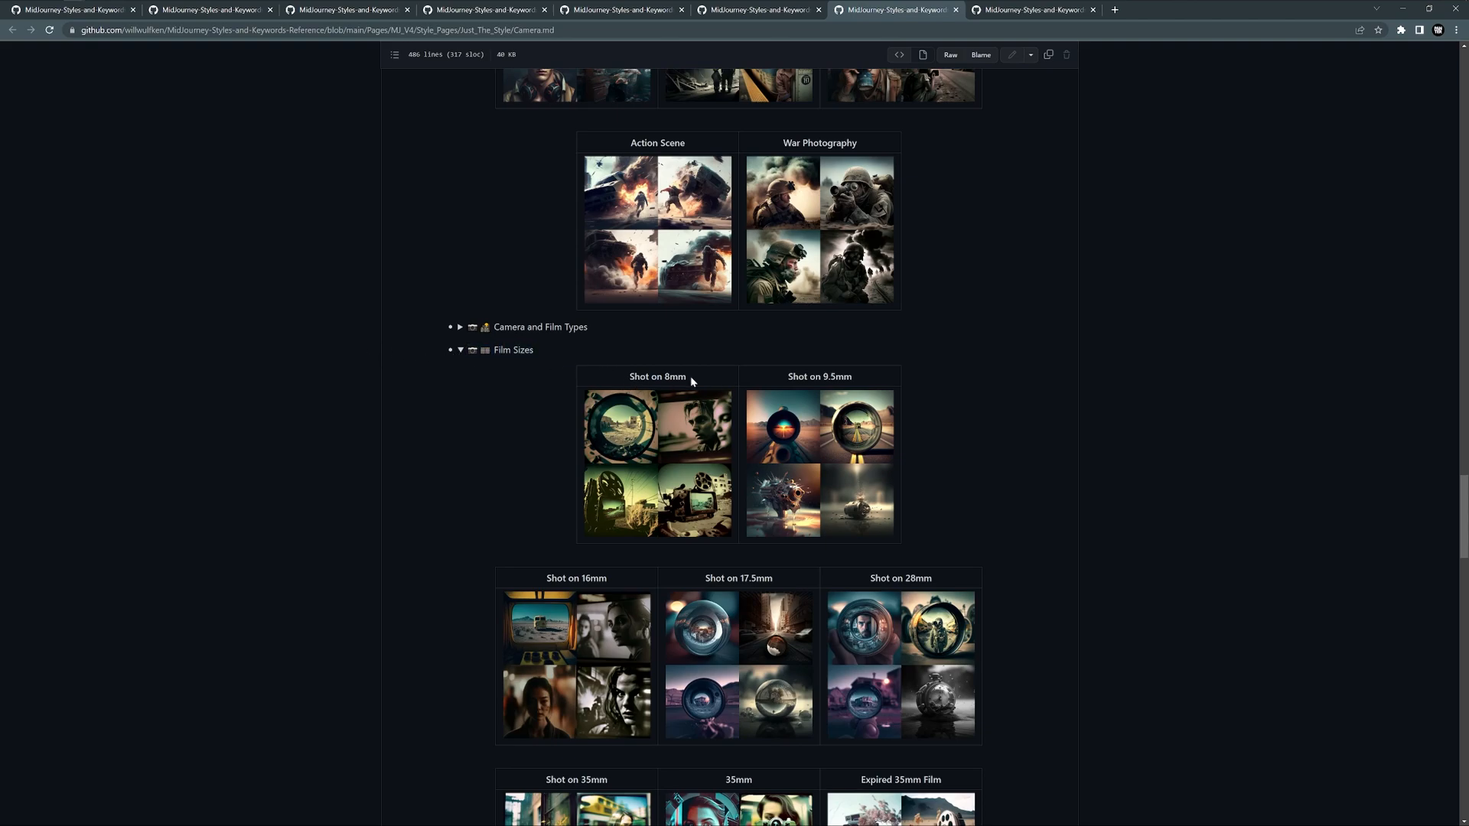
pyautogui.scroll(-3)
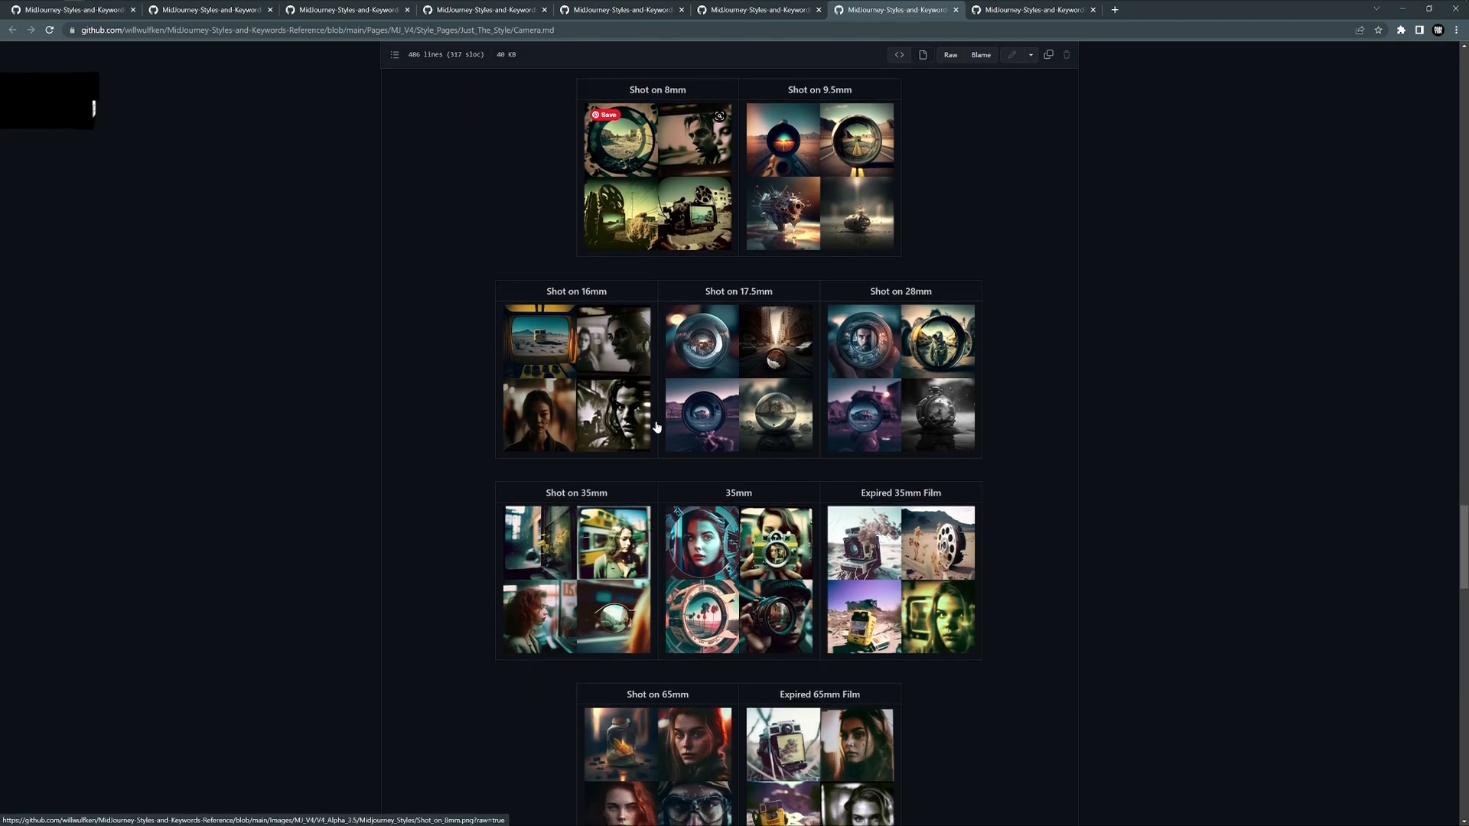
pyautogui.scroll(-3)
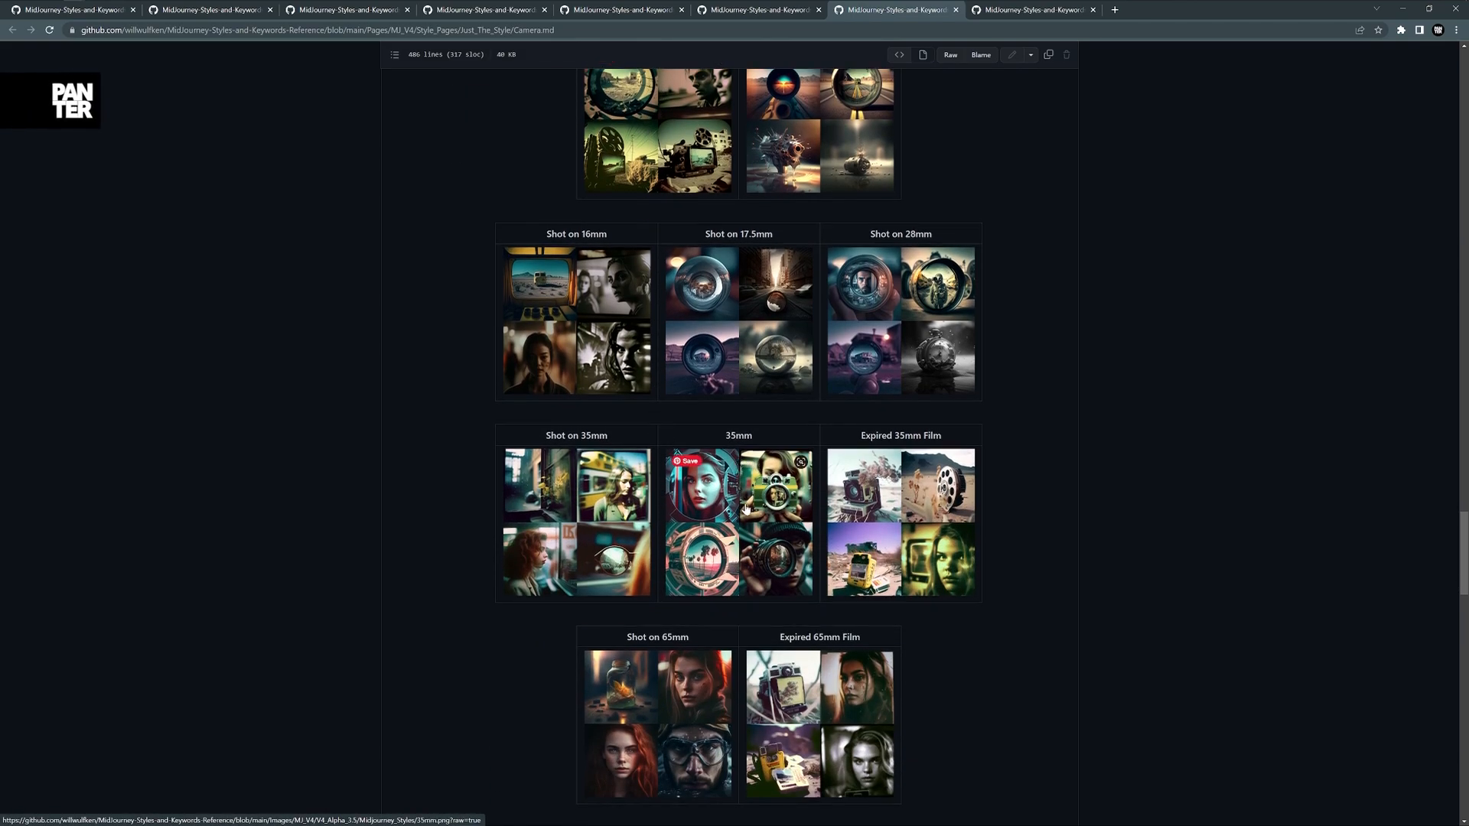
pyautogui.scroll(-3)
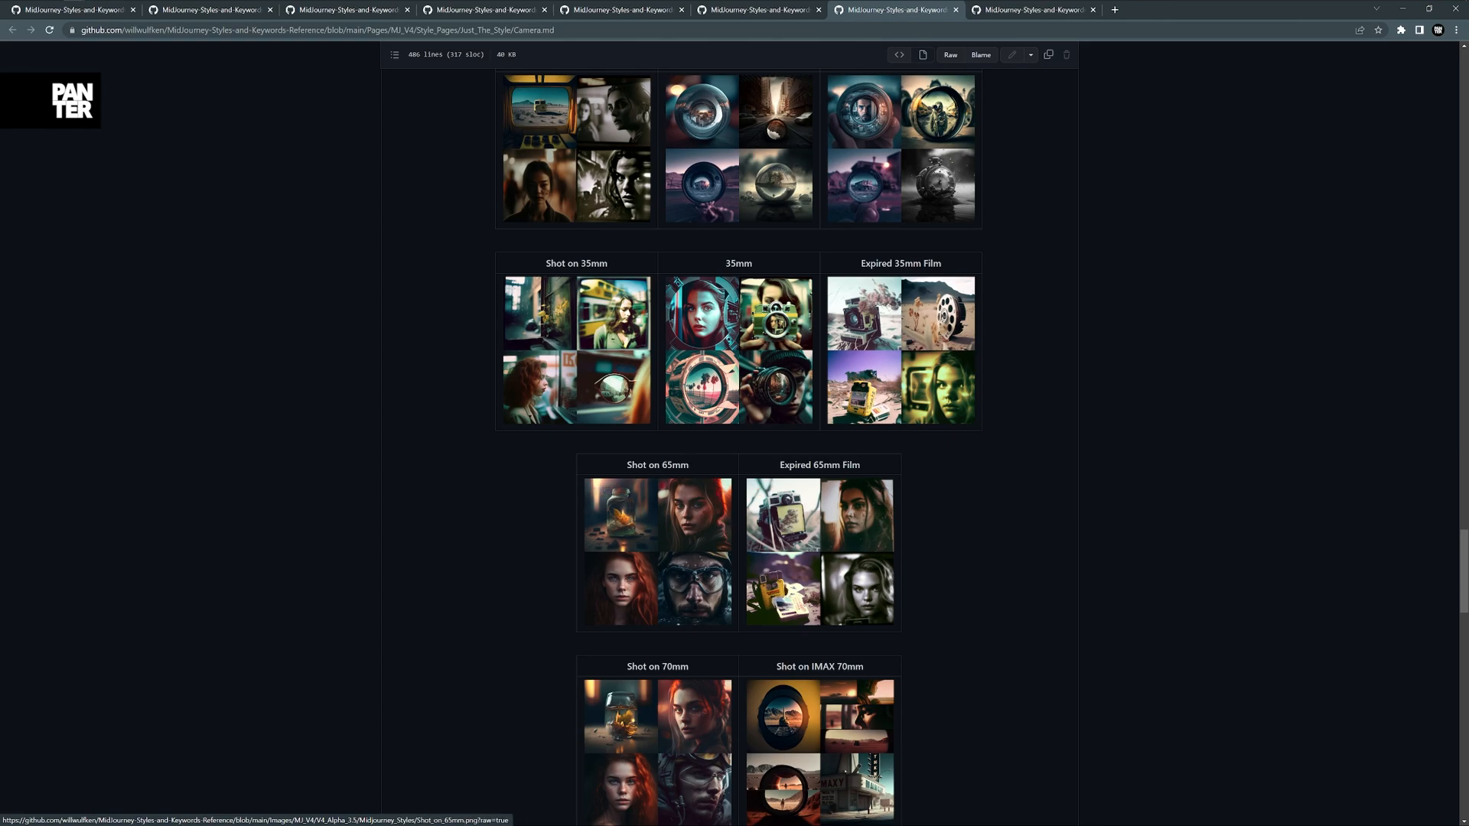
pyautogui.scroll(-3)
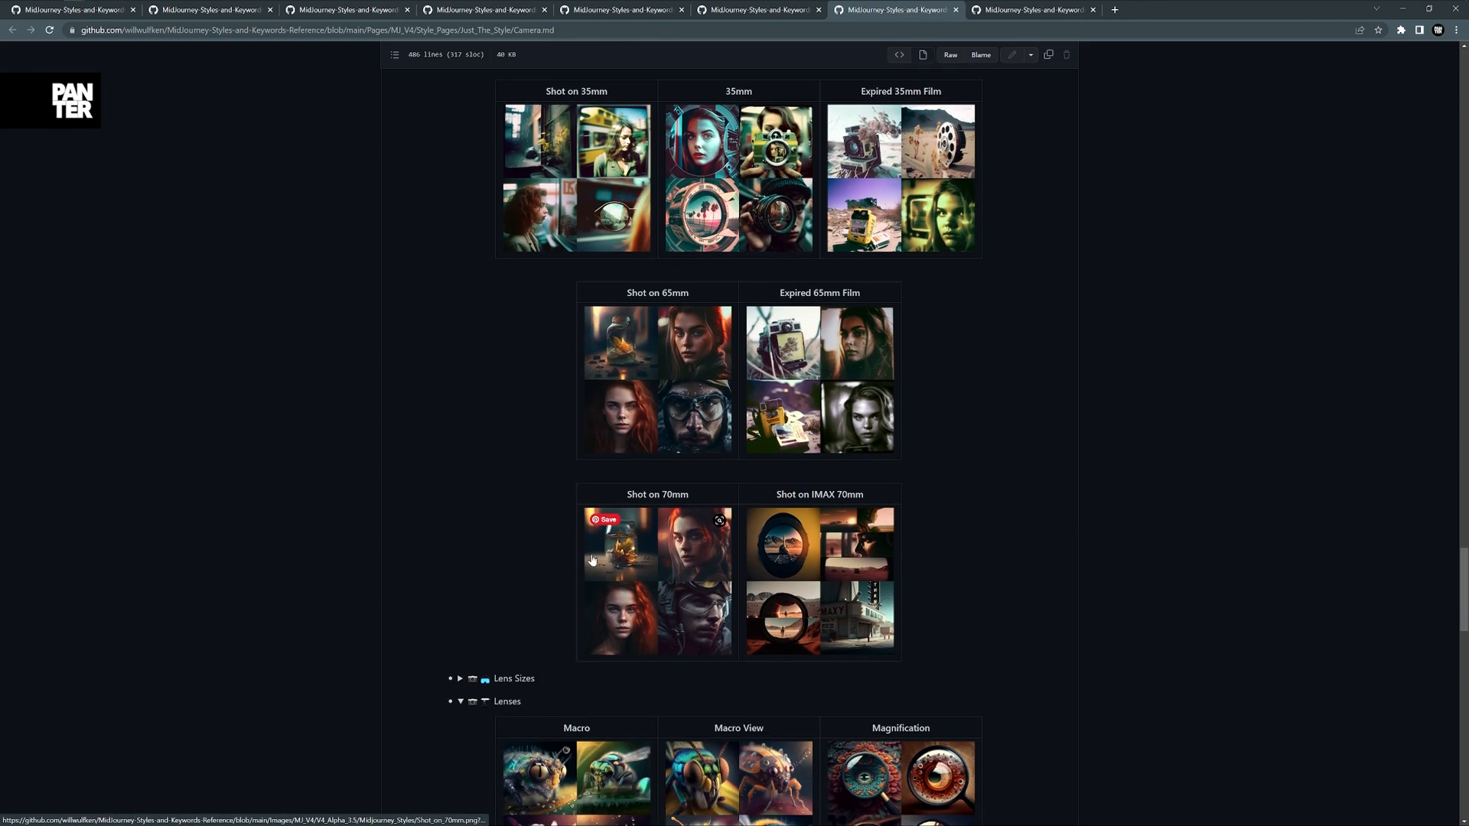
pyautogui.scroll(-3)
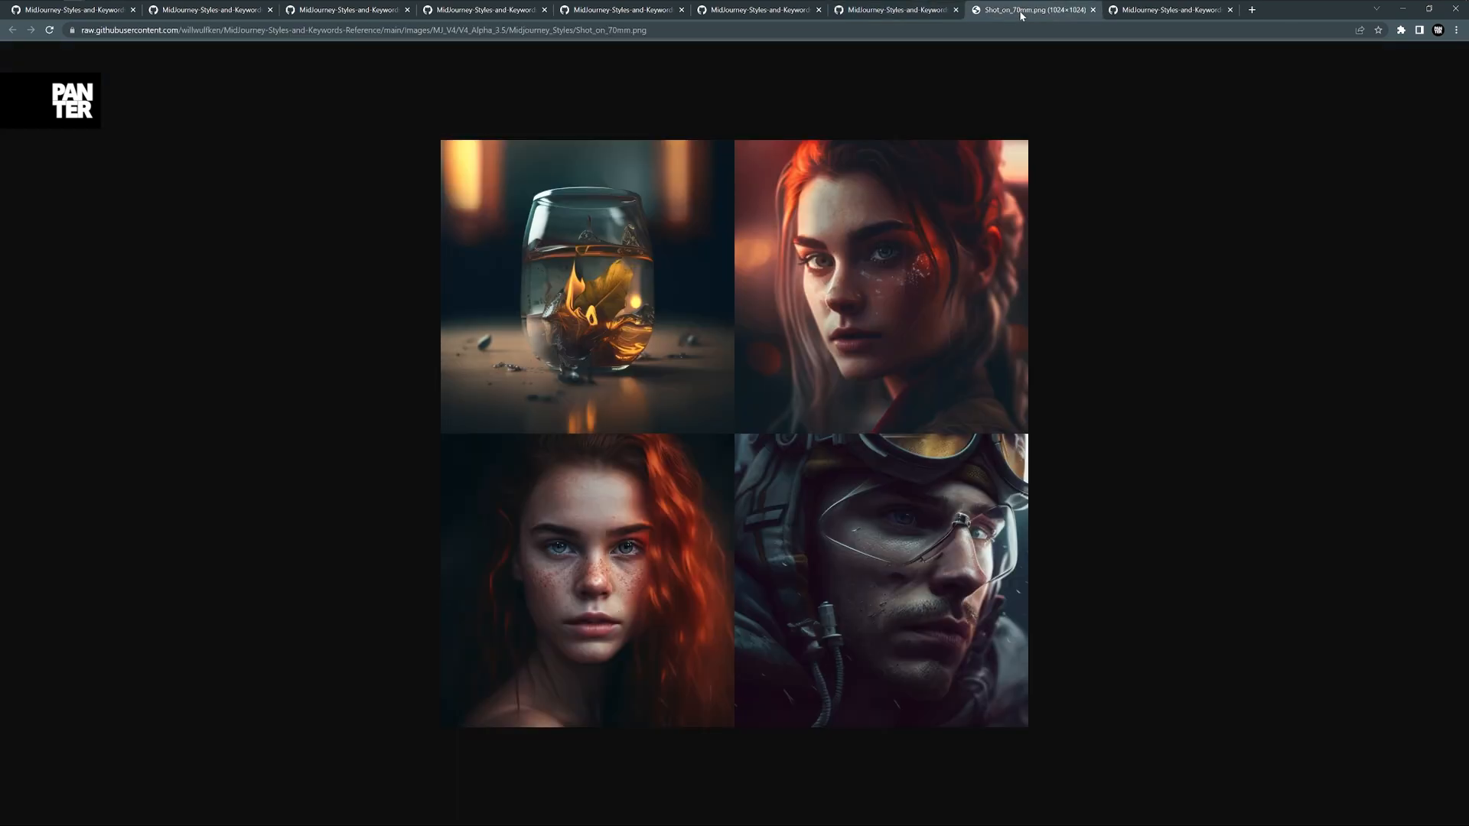
# Close the Shot_on_70mm.png image tab and switch to the Geometry.md tab.
pyautogui.click(1093, 9)
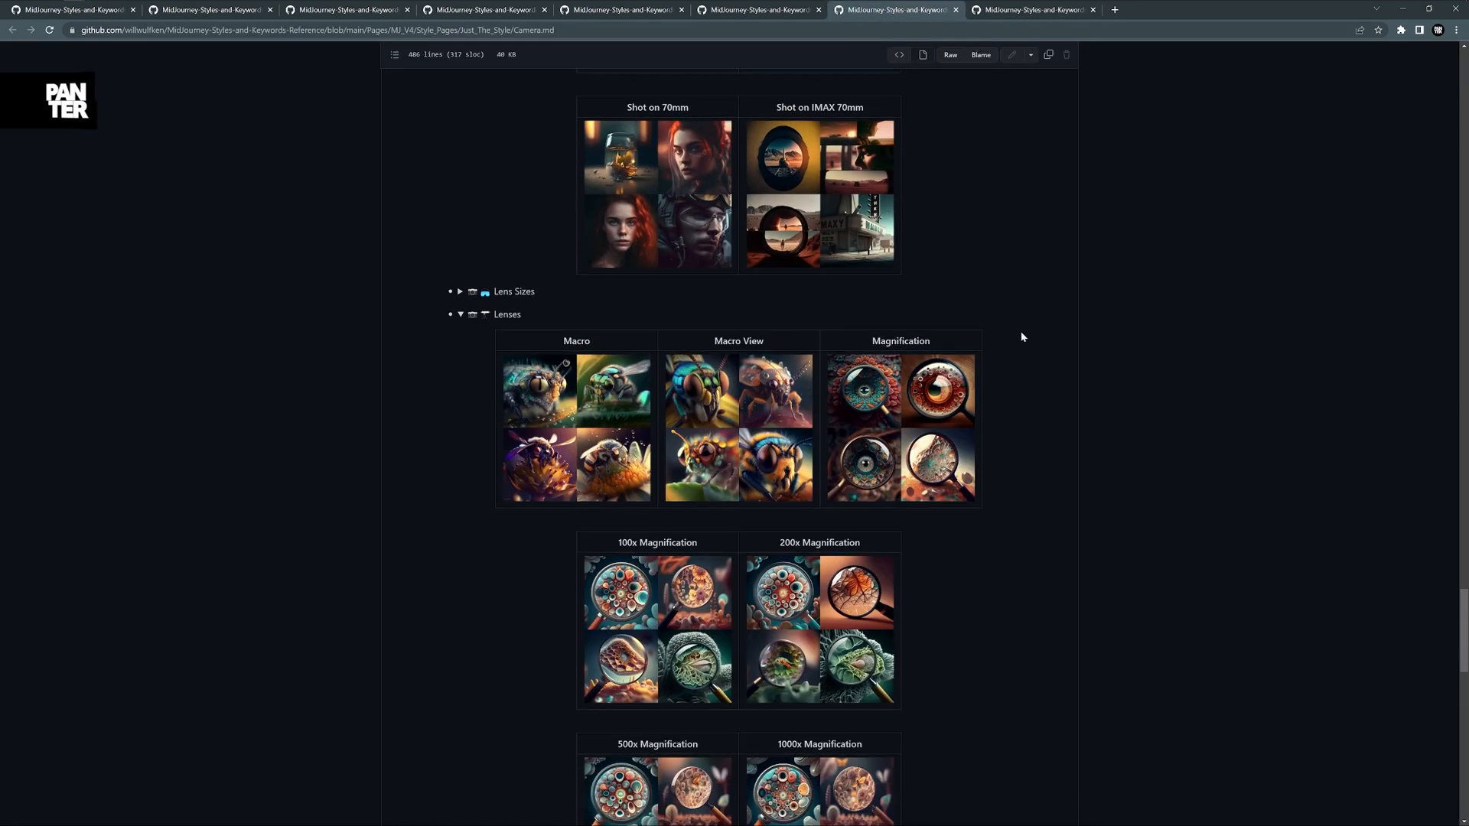
pyautogui.click(1030, 9)
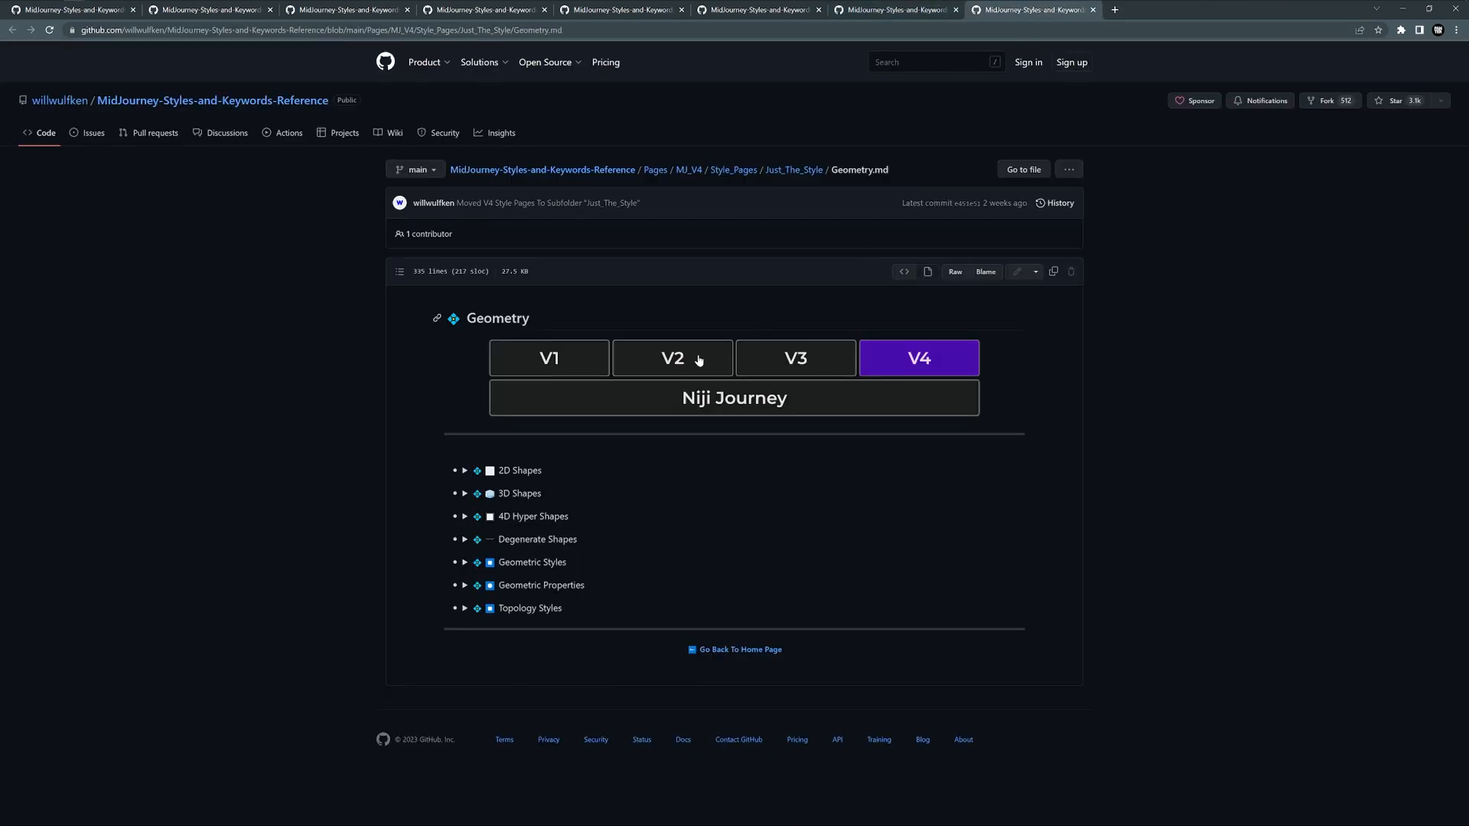
# Select the Geometry page title and scroll to the Cube, Sphere and Pyramid grids.
pyautogui.doubleClick(497, 318)
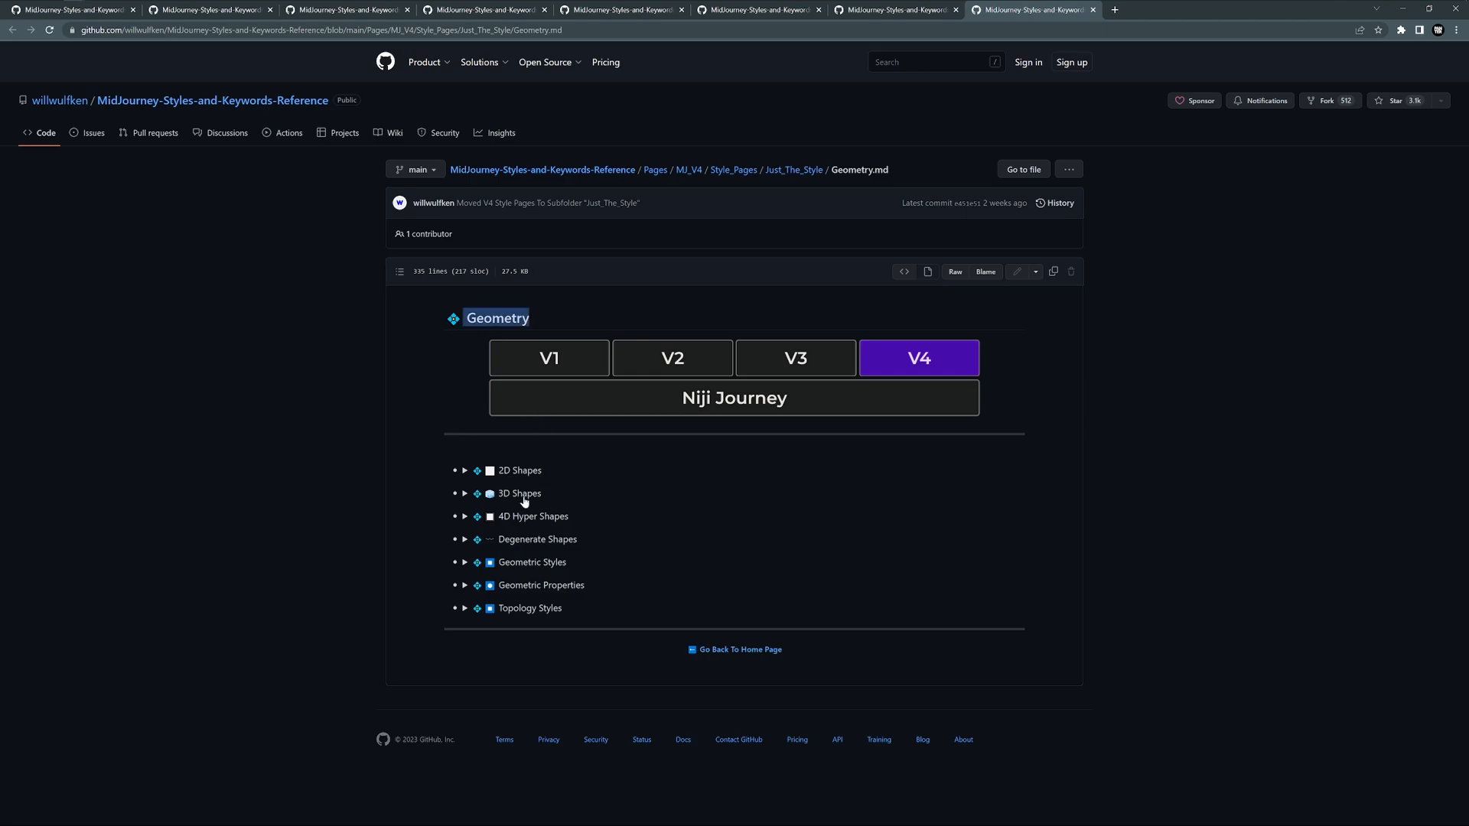
pyautogui.scroll(-3)
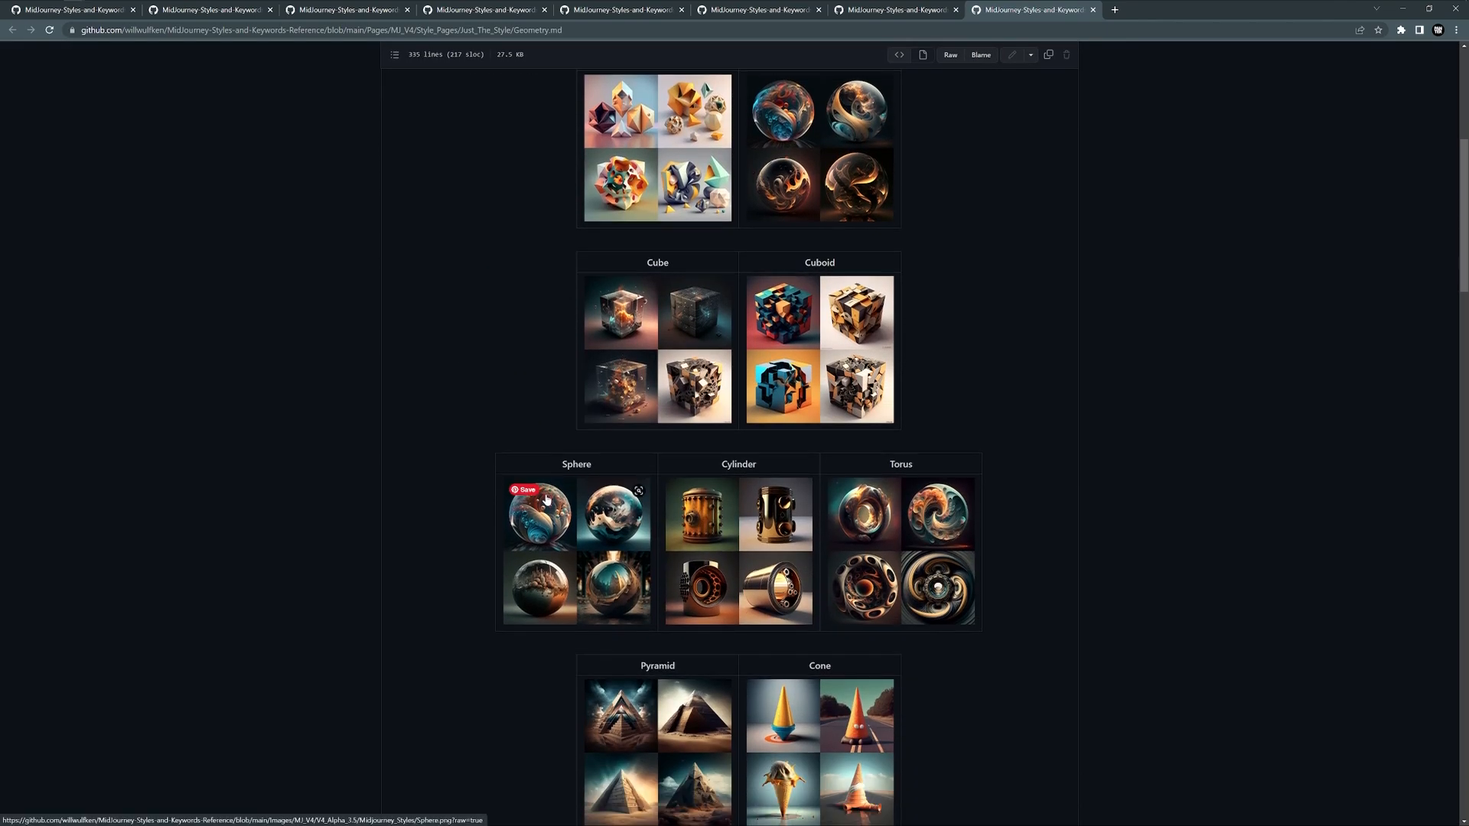
pyautogui.scroll(-3)
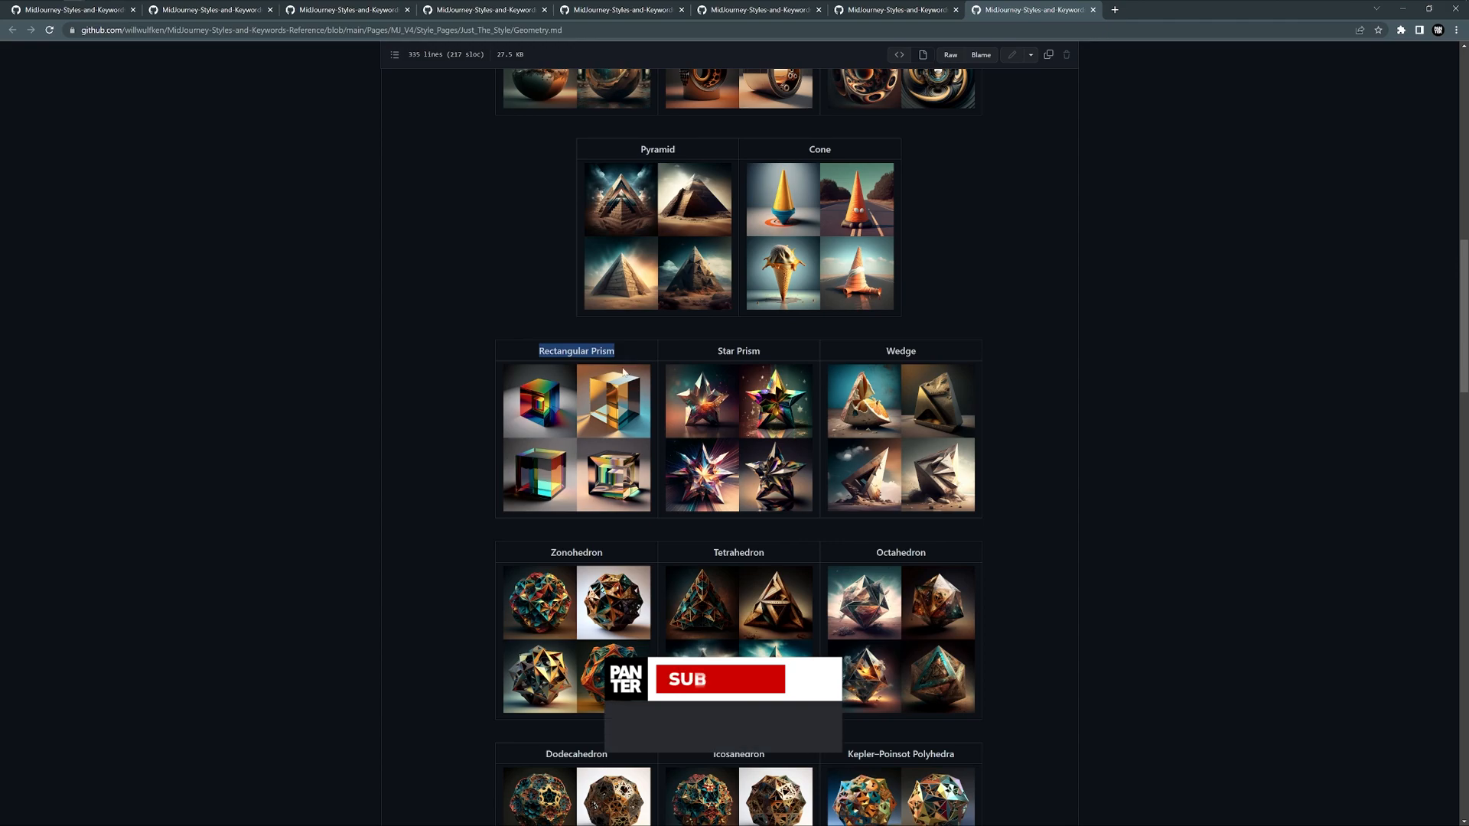